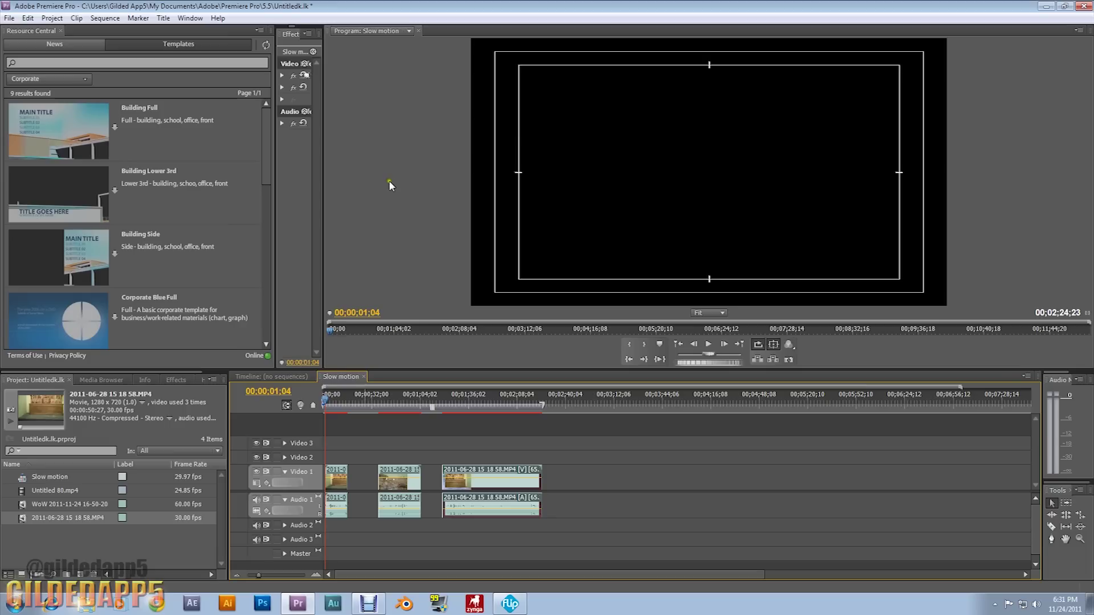
{"action": "mouse_move", "coordinate": [376, 189]}
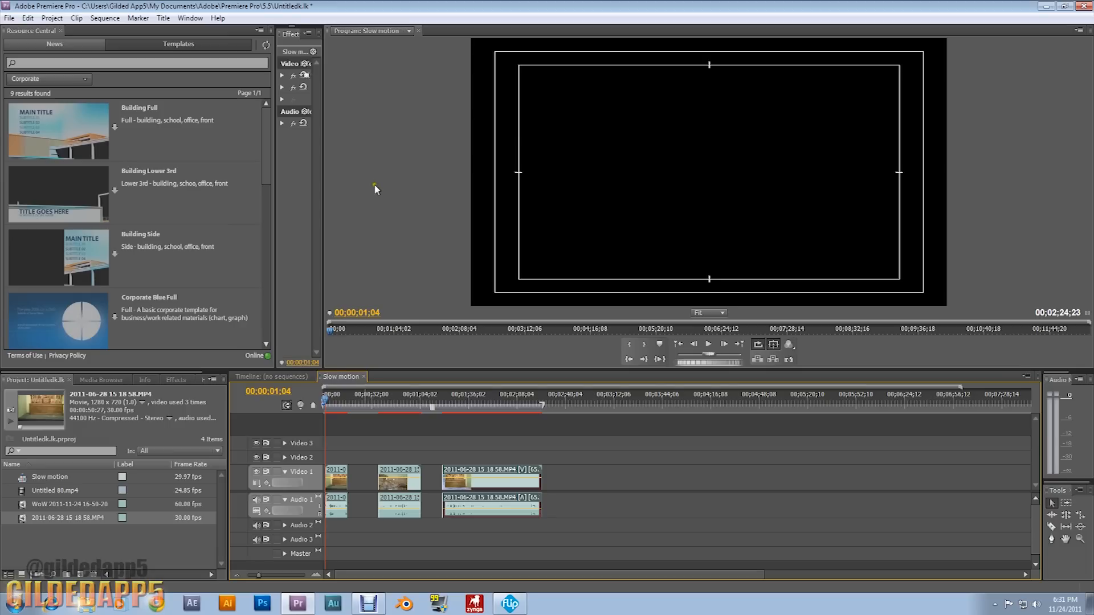
{"action": "mouse_move", "coordinate": [374, 194]}
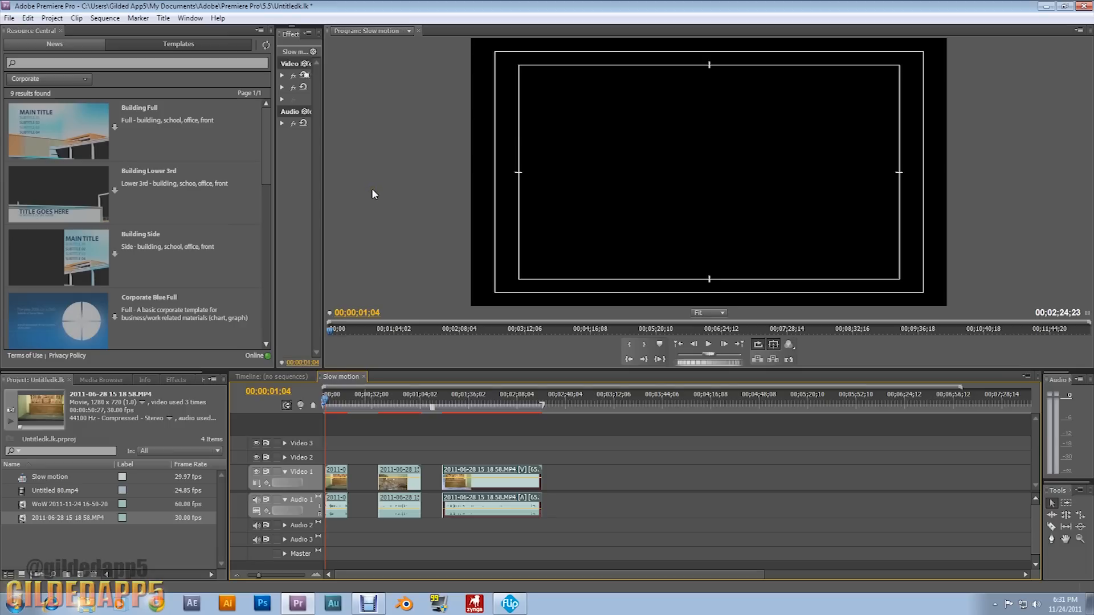
{"action": "mouse_move", "coordinate": [369, 199]}
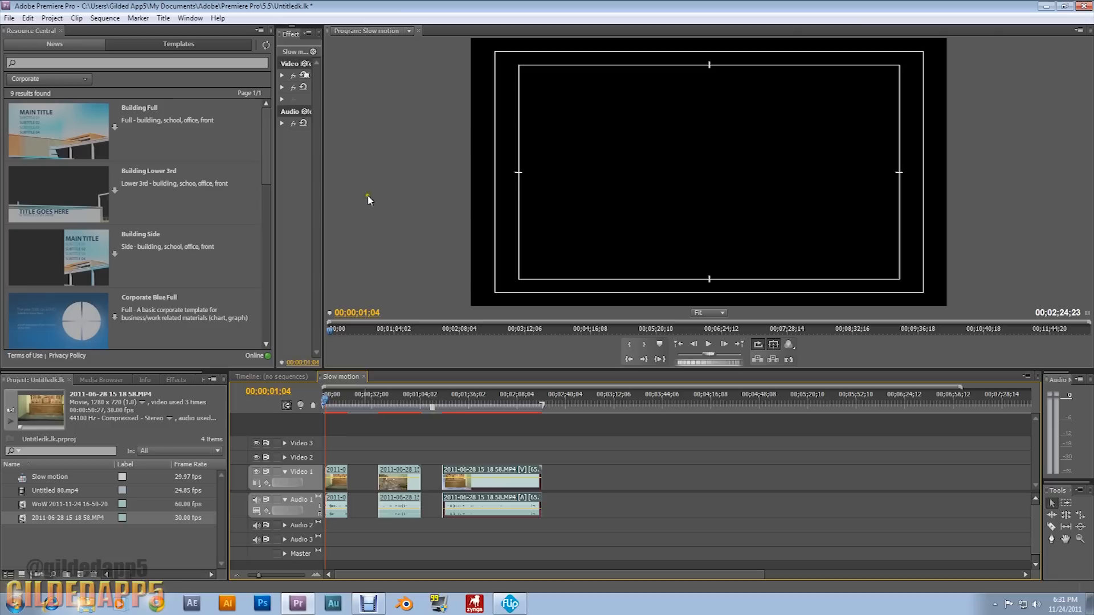
{"action": "mouse_move", "coordinate": [403, 182]}
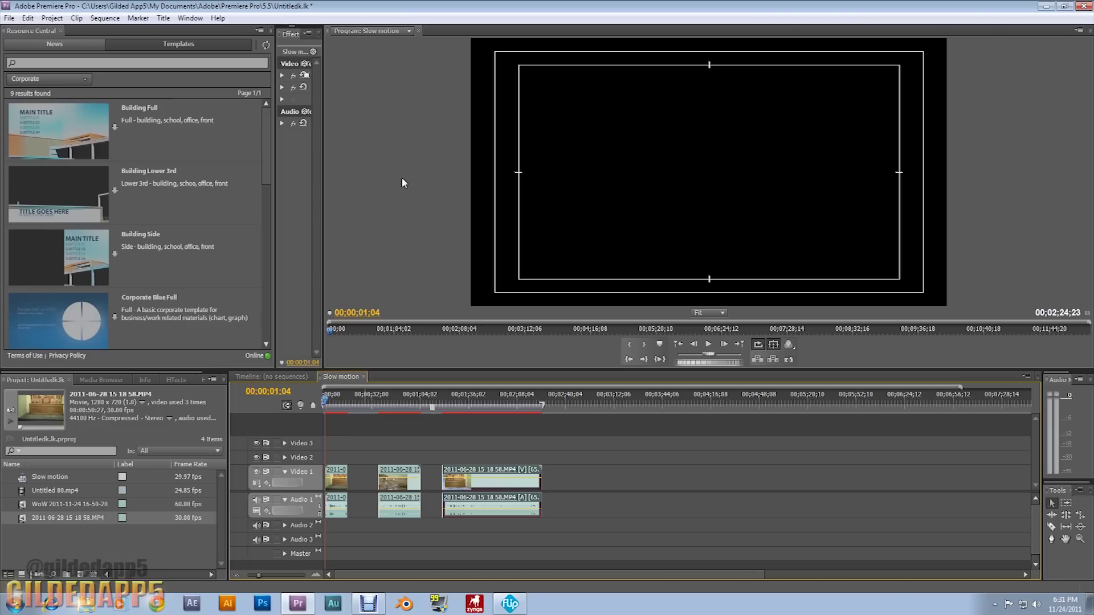
{"action": "mouse_move", "coordinate": [482, 192]}
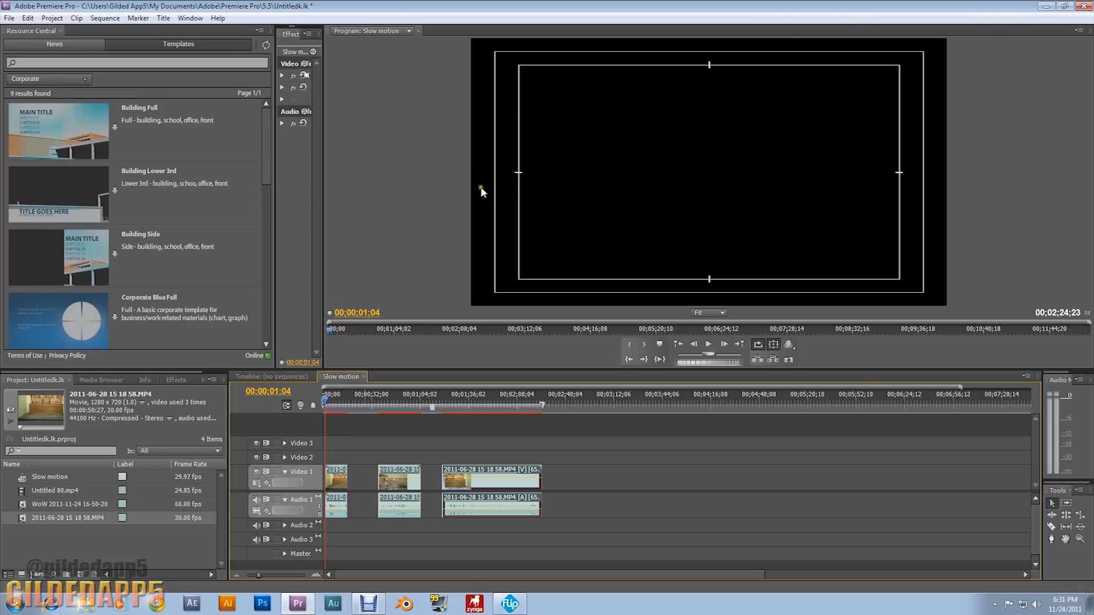
{"action": "mouse_move", "coordinate": [481, 196]}
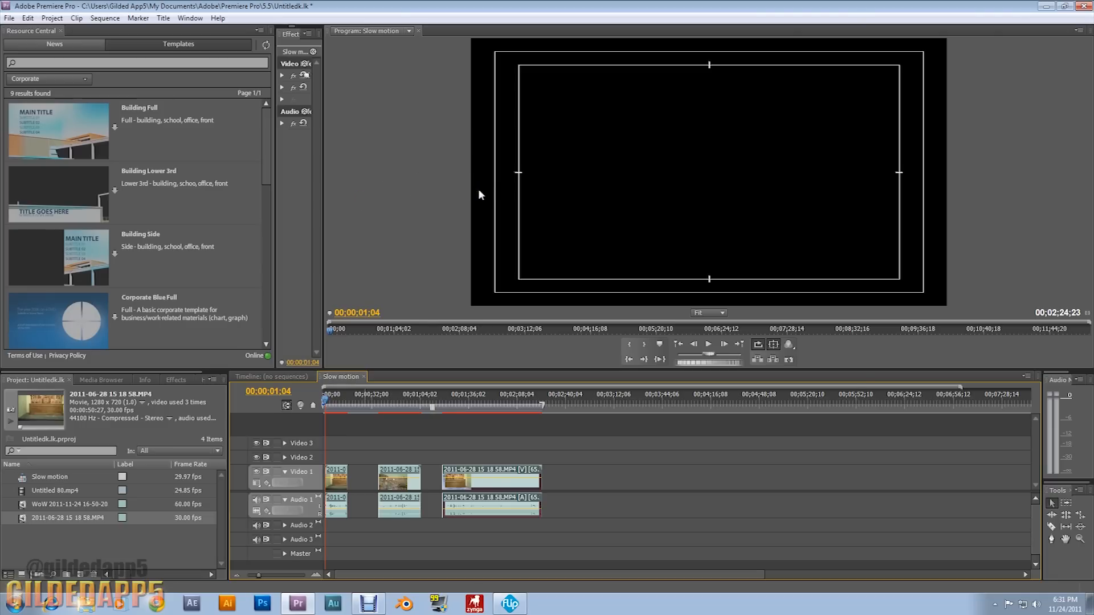
{"action": "mouse_move", "coordinate": [695, 335]}
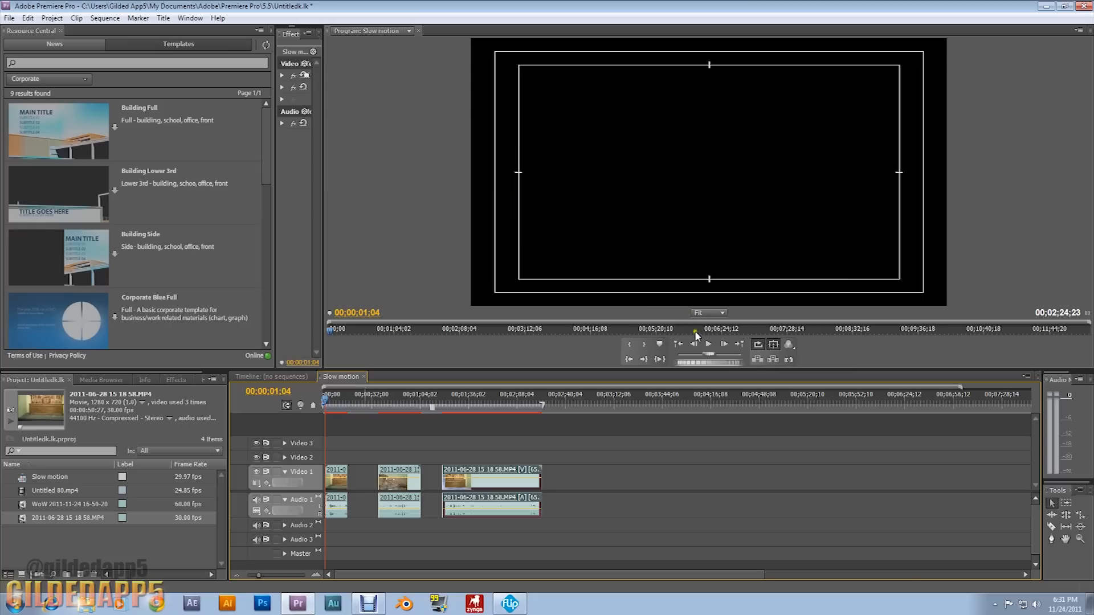
{"action": "mouse_move", "coordinate": [708, 344]}
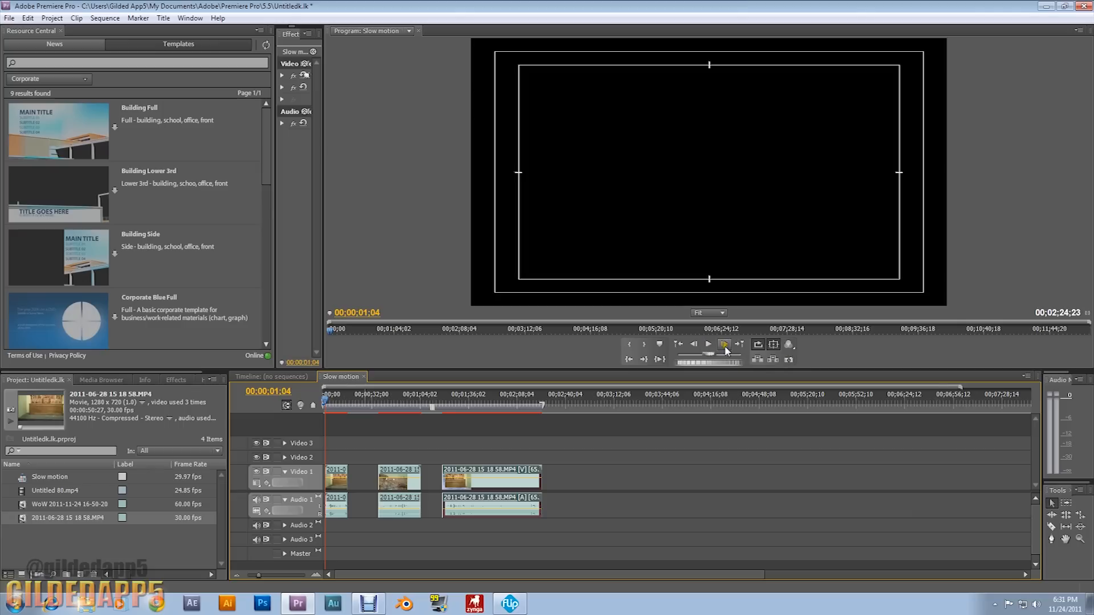
{"action": "mouse_move", "coordinate": [725, 344]}
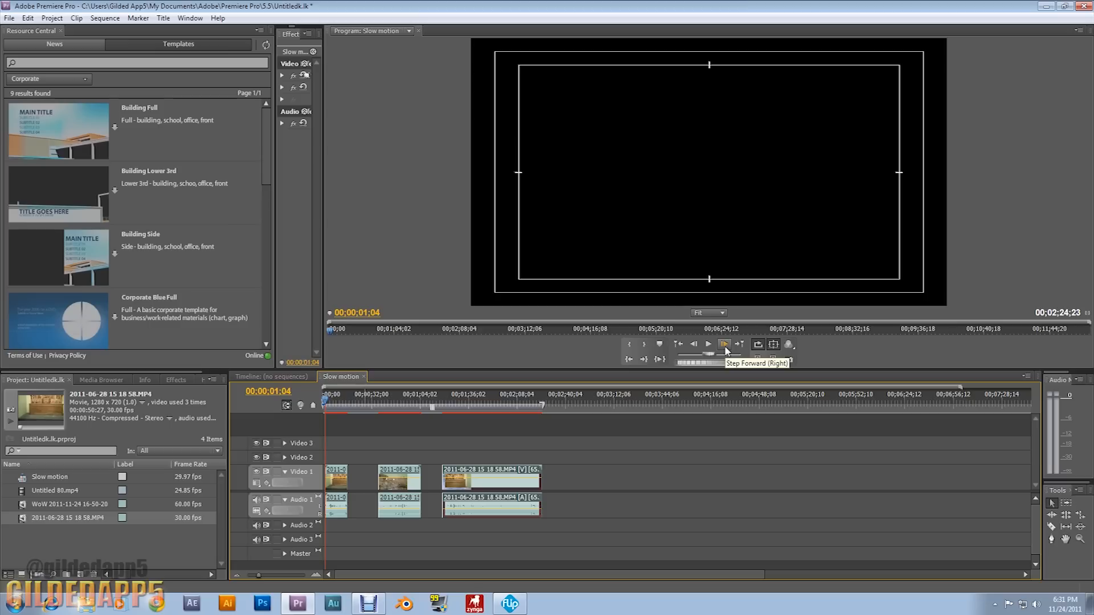
- Play the Slow motion sequence in the Program Monitor, then stop it
{"action": "left_click", "coordinate": [709, 345]}
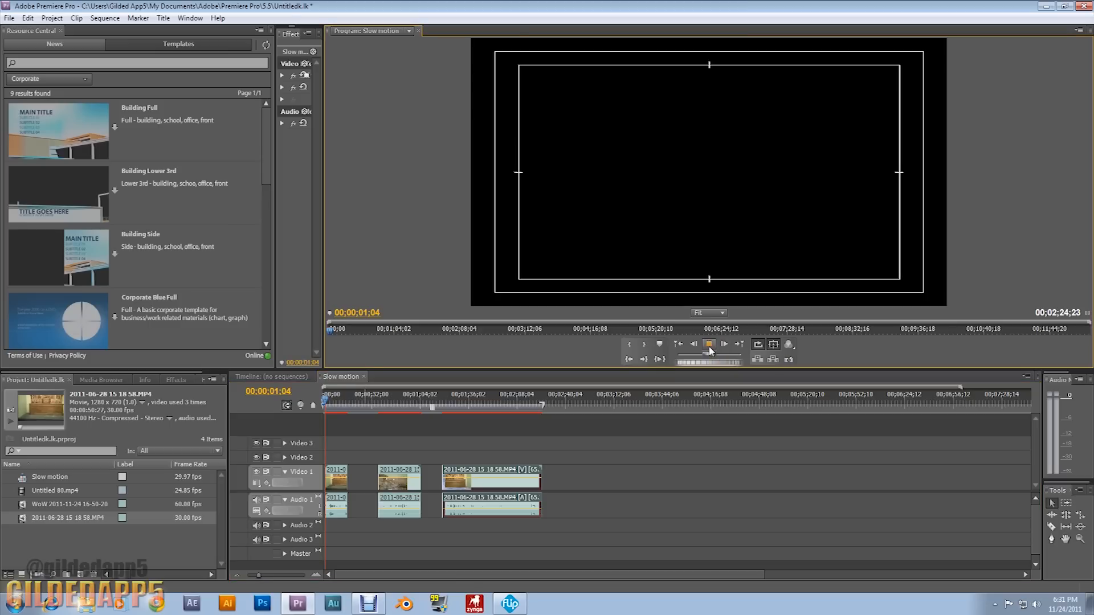
{"action": "left_click", "coordinate": [709, 344]}
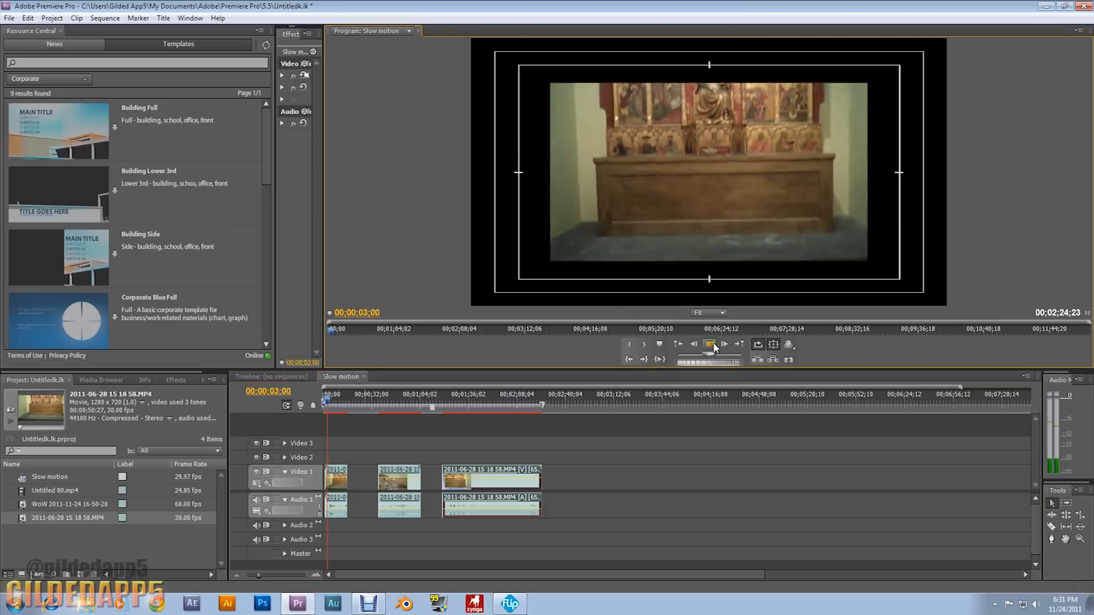
{"action": "left_click", "coordinate": [708, 344]}
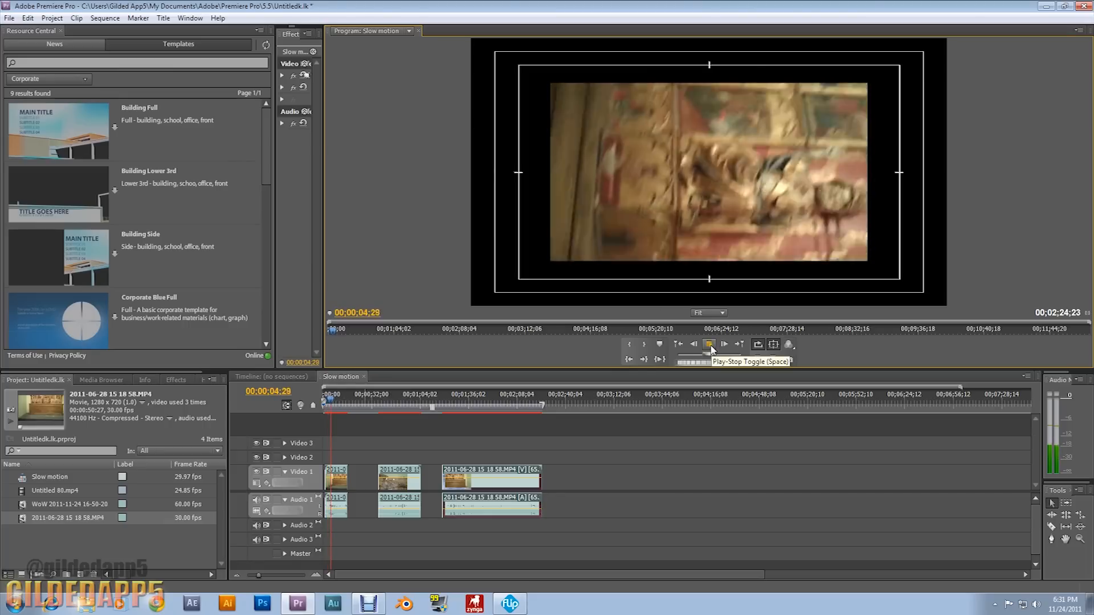
{"action": "left_click", "coordinate": [709, 344]}
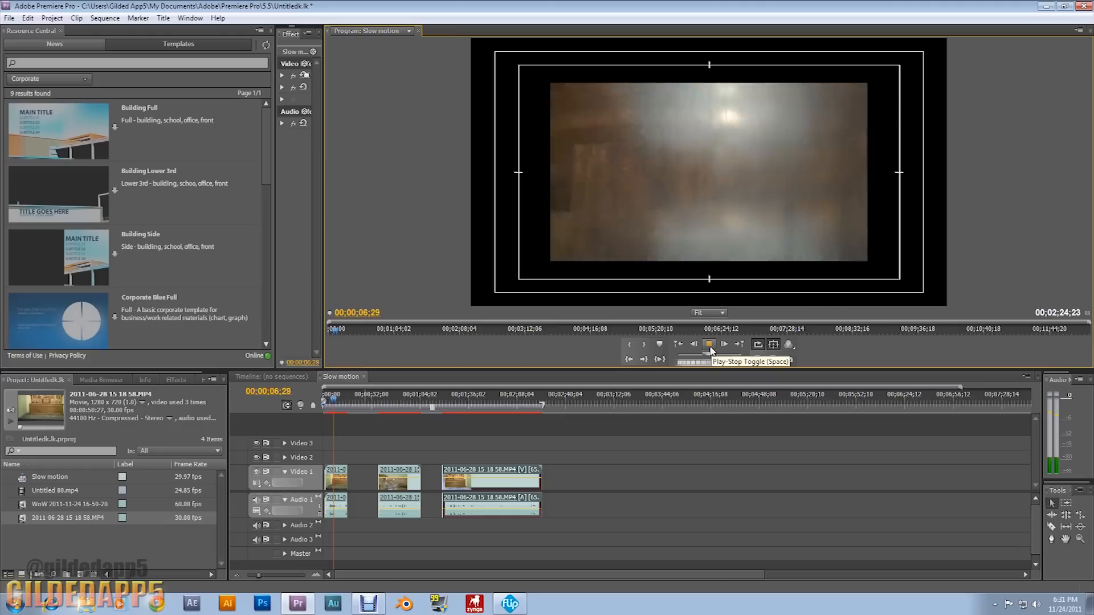
{"action": "left_click", "coordinate": [709, 344]}
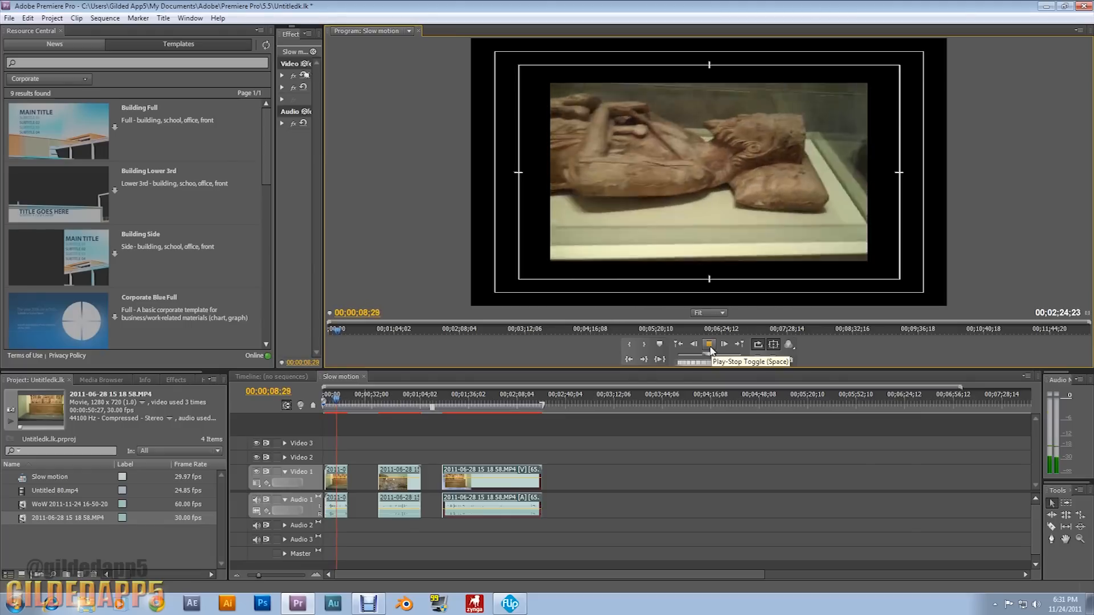
{"action": "left_click", "coordinate": [709, 344]}
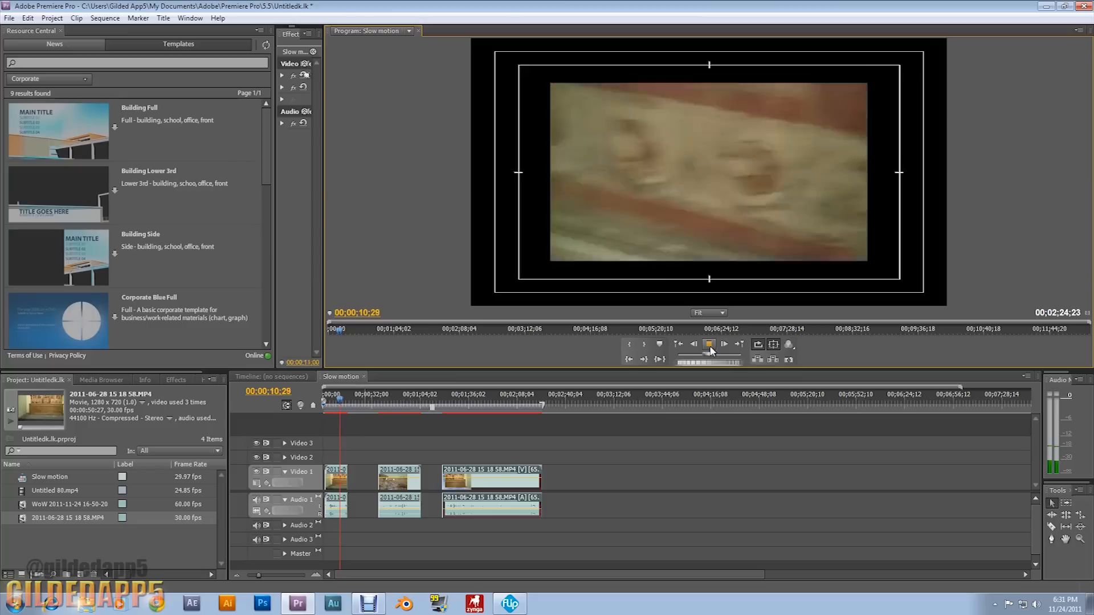
{"action": "left_click", "coordinate": [709, 344]}
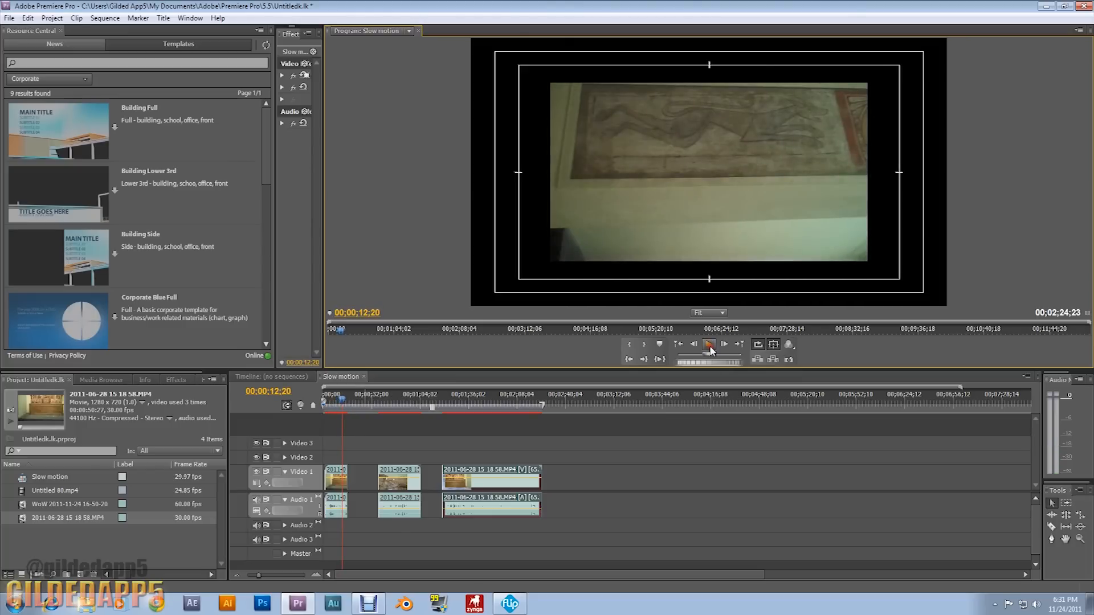
{"action": "left_click", "coordinate": [709, 344]}
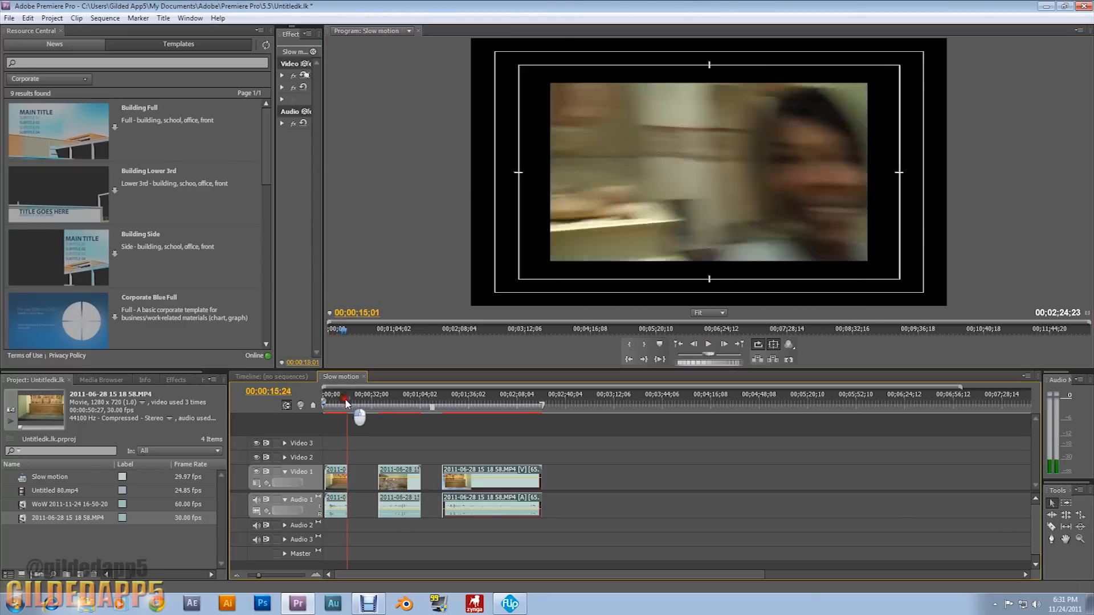
- Scrub the playhead ahead to a later point and play the altar footage from there
{"action": "left_click_drag", "start_coordinate": [345, 405], "coordinate": [378, 406]}
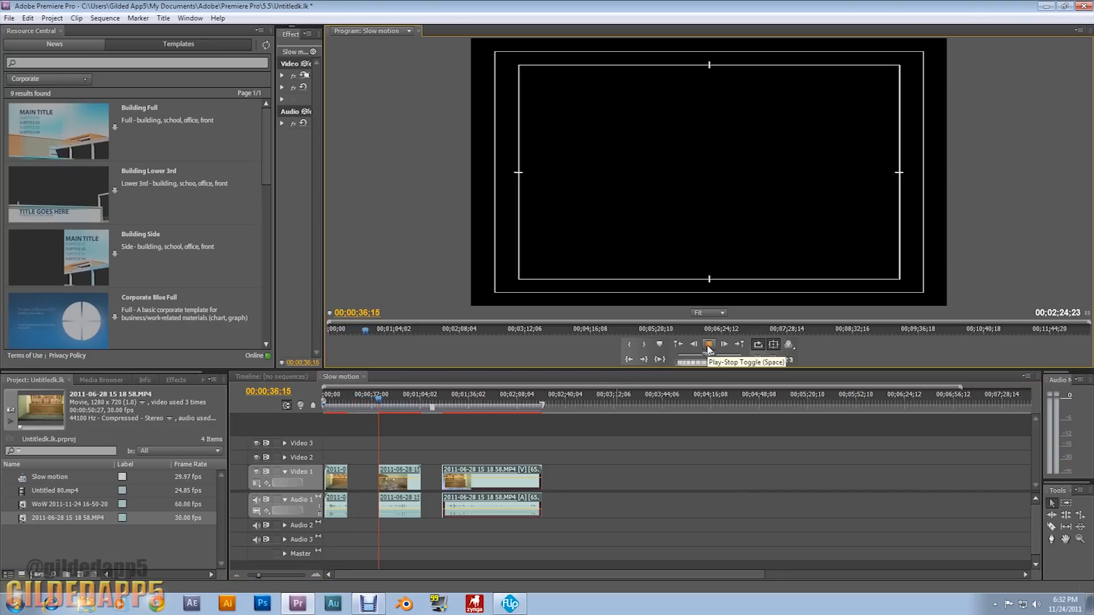
{"action": "left_click", "coordinate": [709, 345]}
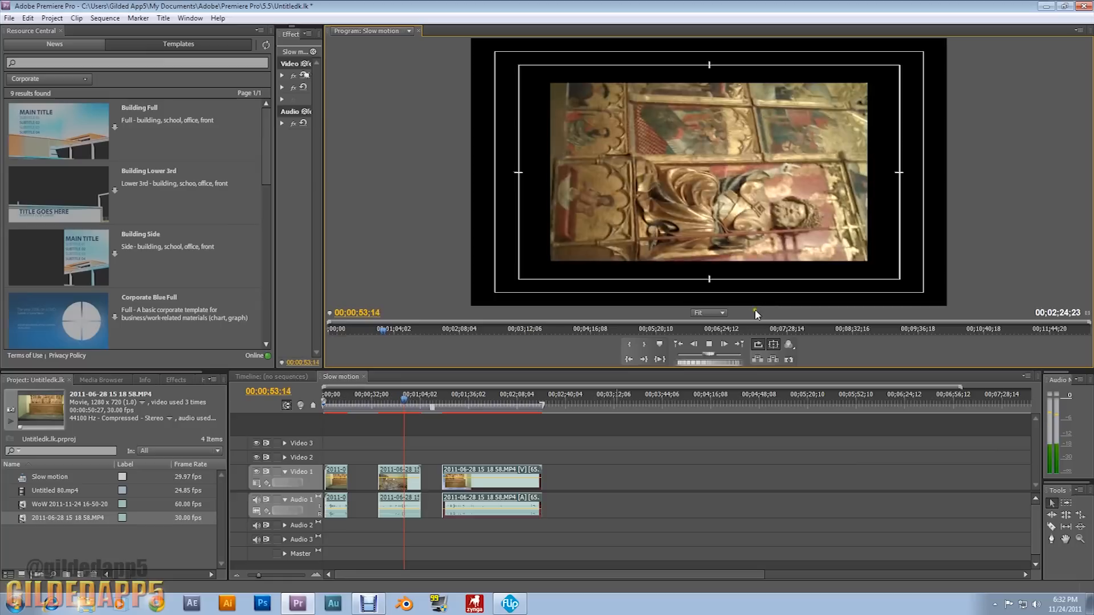
{"action": "left_click", "coordinate": [708, 344]}
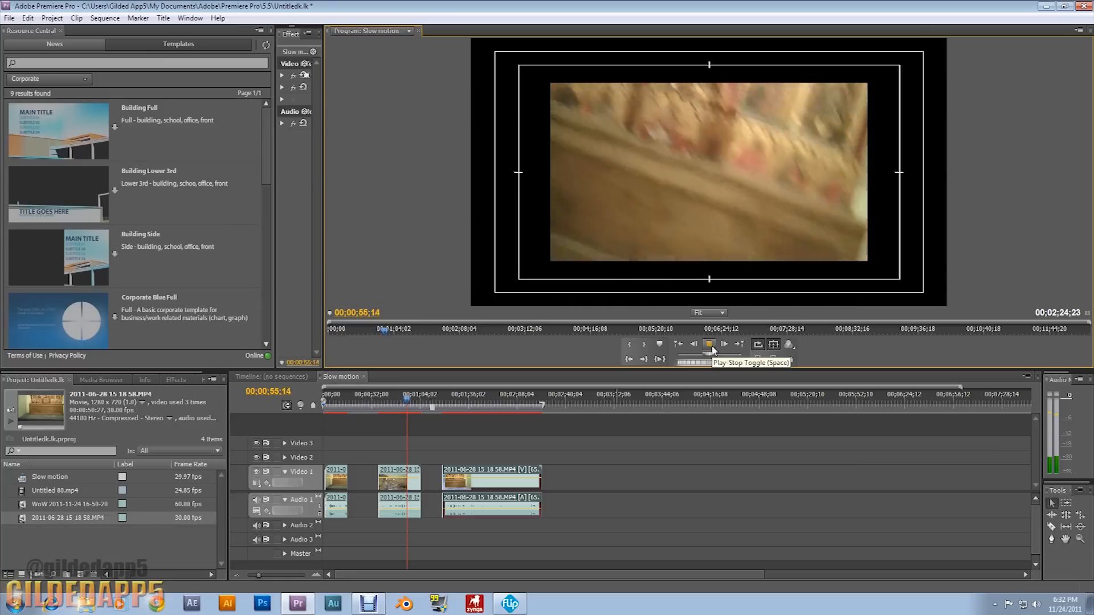
{"action": "left_click", "coordinate": [709, 344]}
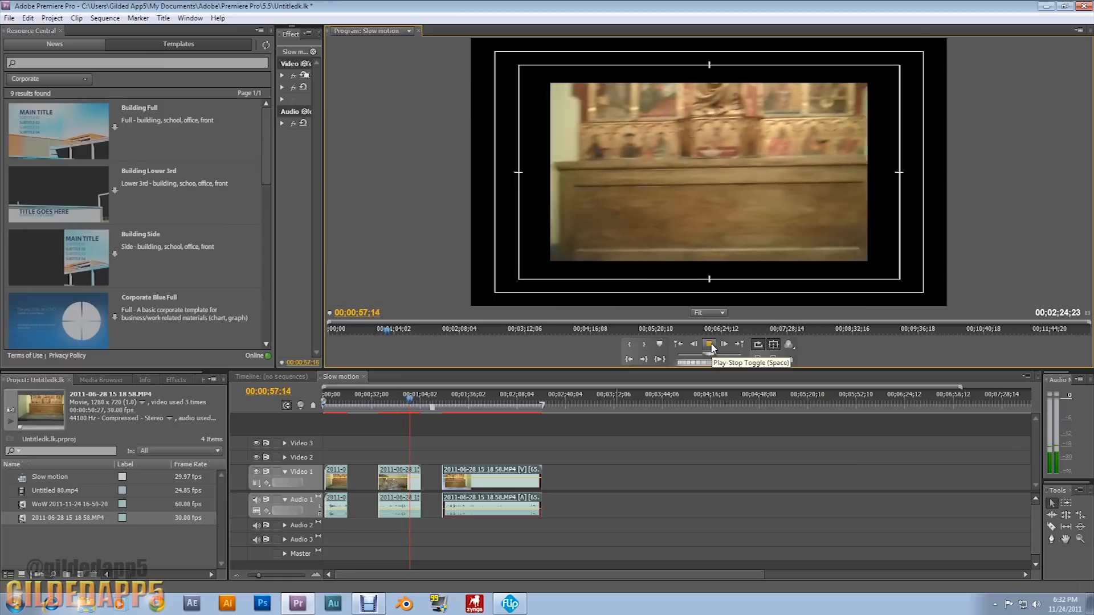
{"action": "left_click", "coordinate": [709, 344]}
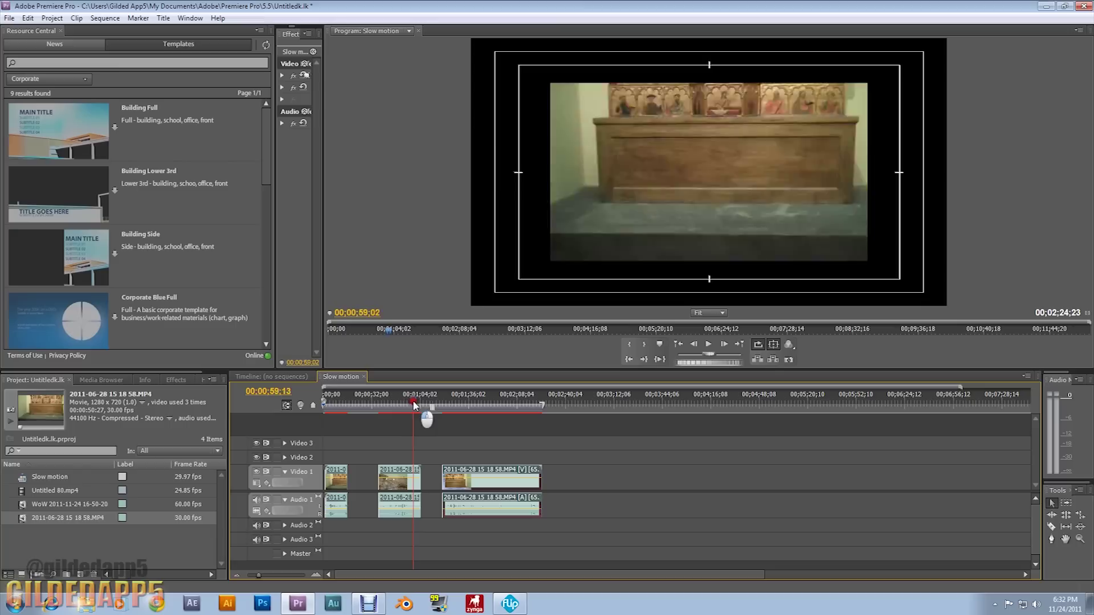
- Scrub back through the third clip and play the footage from that point
{"action": "left_click_drag", "start_coordinate": [413, 407], "coordinate": [443, 407]}
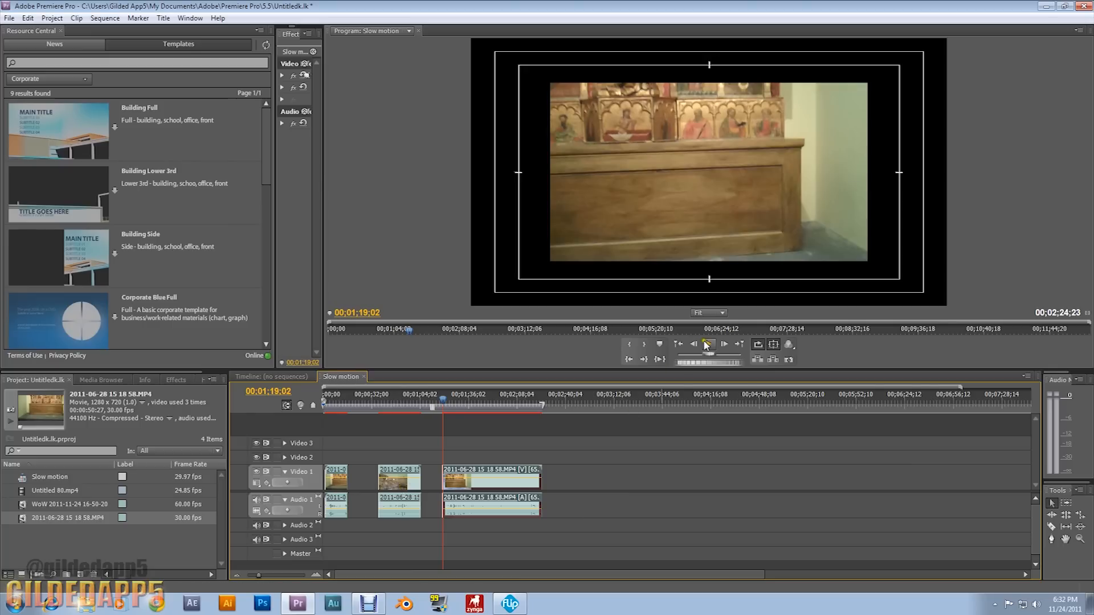
{"action": "left_click", "coordinate": [708, 344]}
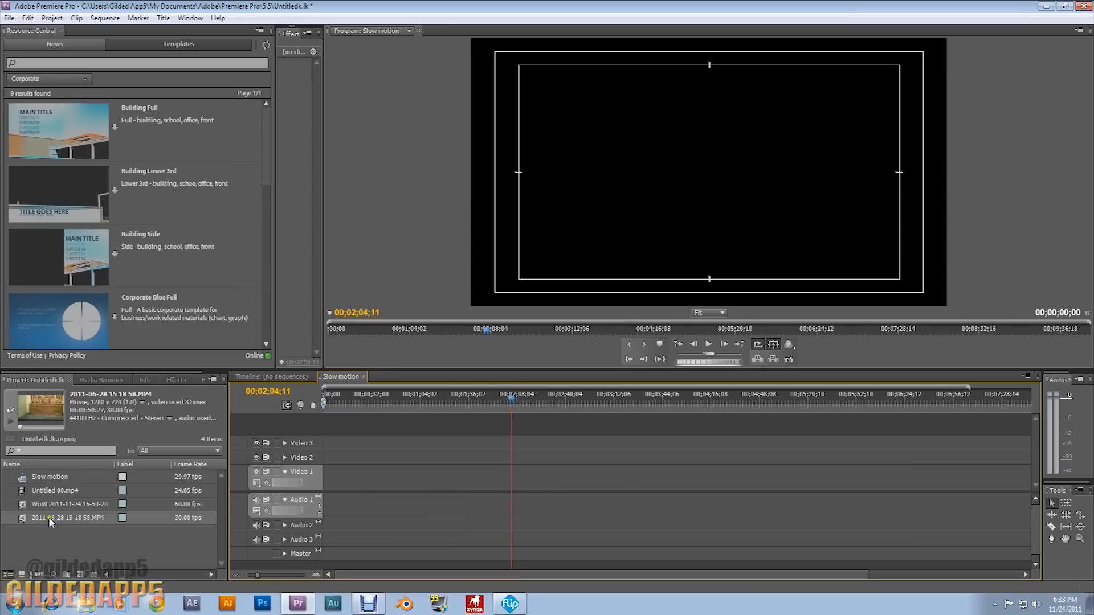
{"action": "left_click_drag", "start_coordinate": [49, 517], "coordinate": [361, 477]}
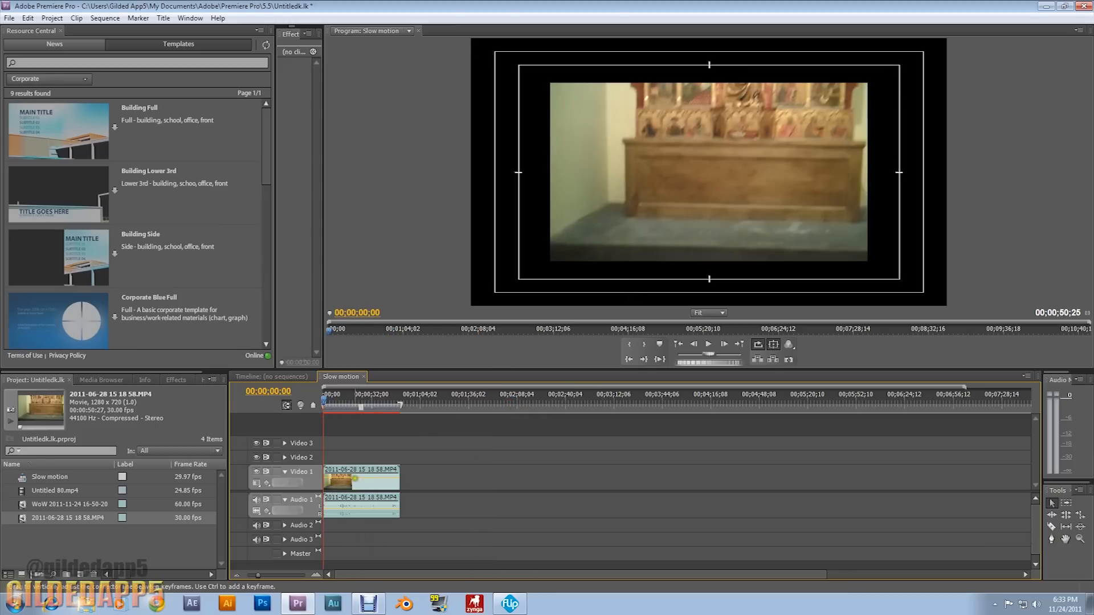
{"action": "mouse_move", "coordinate": [358, 479]}
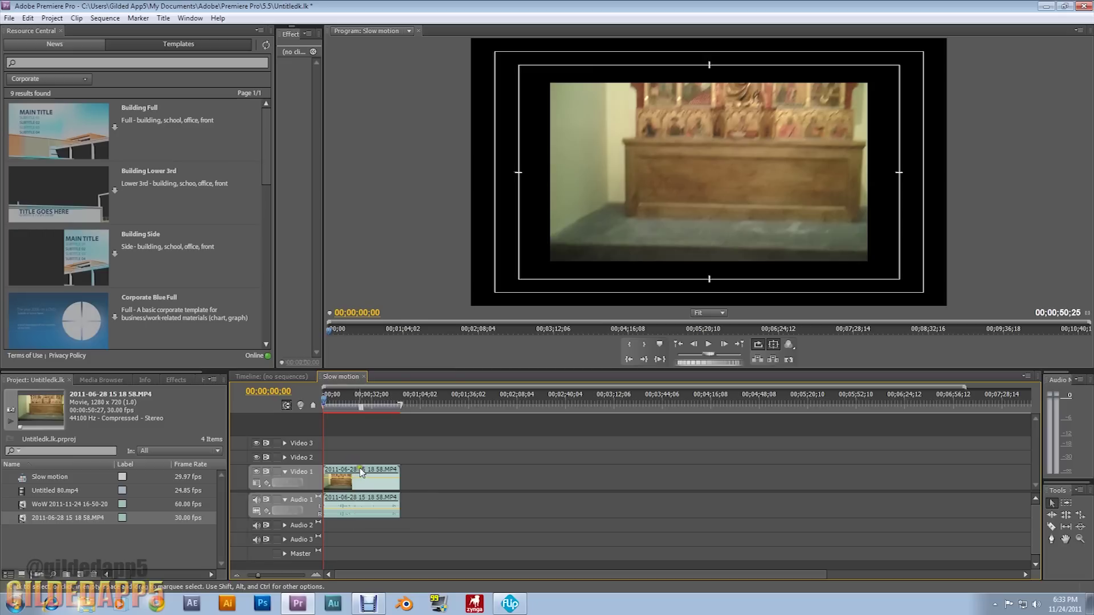
{"action": "left_click", "coordinate": [360, 478]}
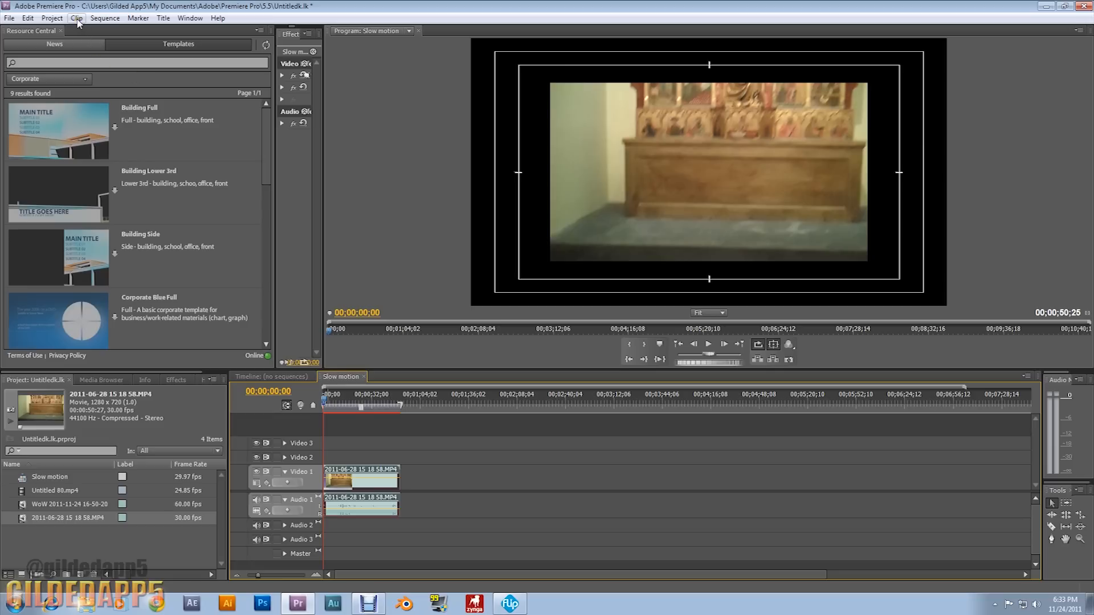
- In Clip Speed/Duration, scrub the museum clip's speed up to 250%
{"action": "left_click", "coordinate": [77, 18]}
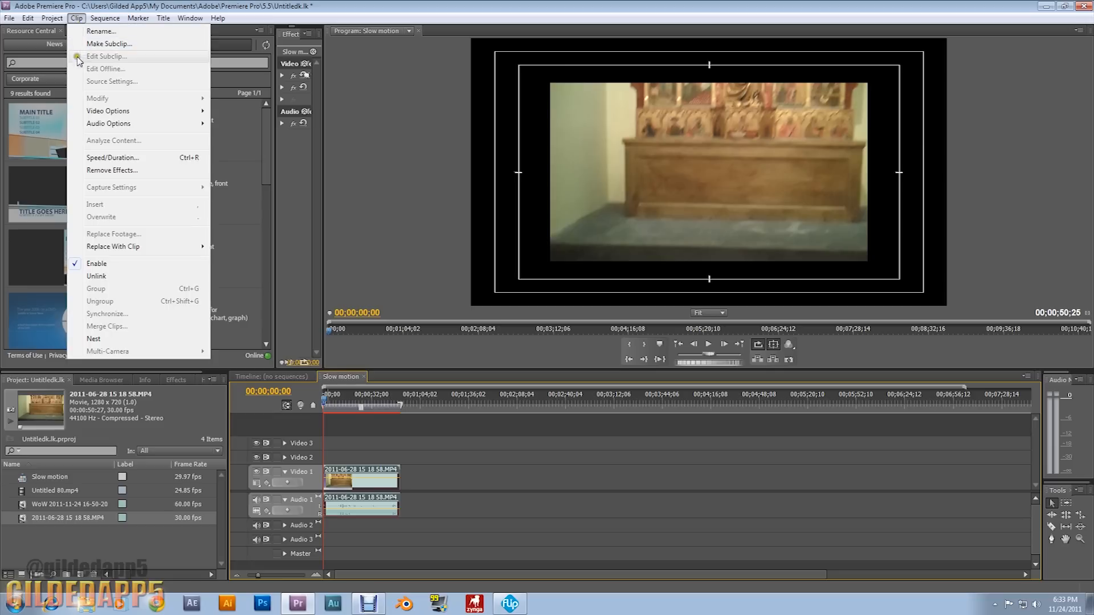
{"action": "mouse_move", "coordinate": [112, 157]}
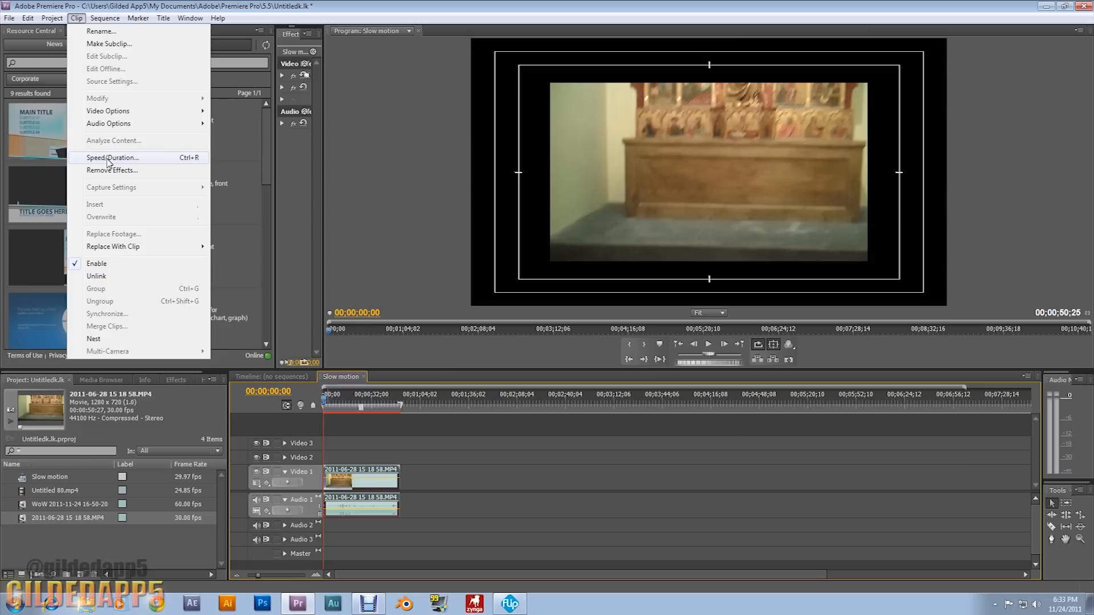
{"action": "left_click", "coordinate": [113, 157]}
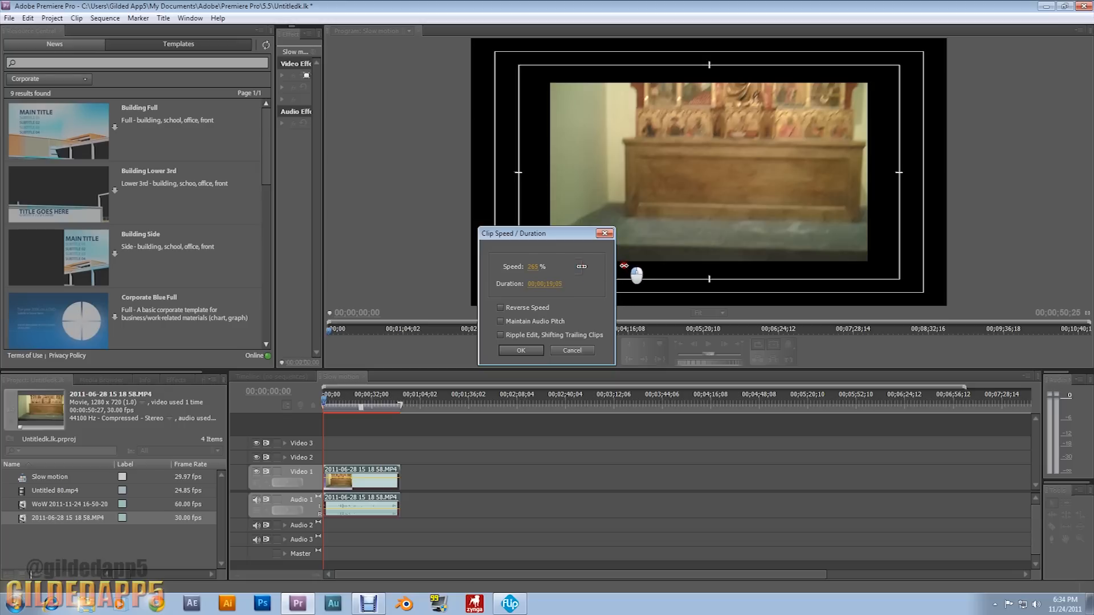
{"action": "left_click_drag", "start_coordinate": [623, 267], "coordinate": [647, 266]}
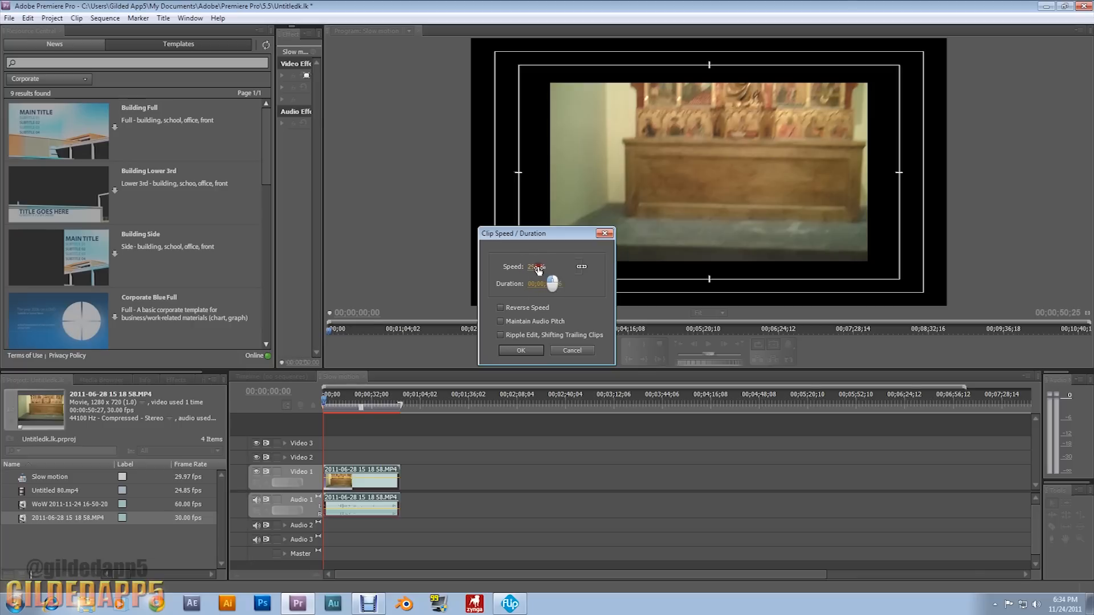
{"action": "left_click_drag", "start_coordinate": [536, 268], "coordinate": [532, 268]}
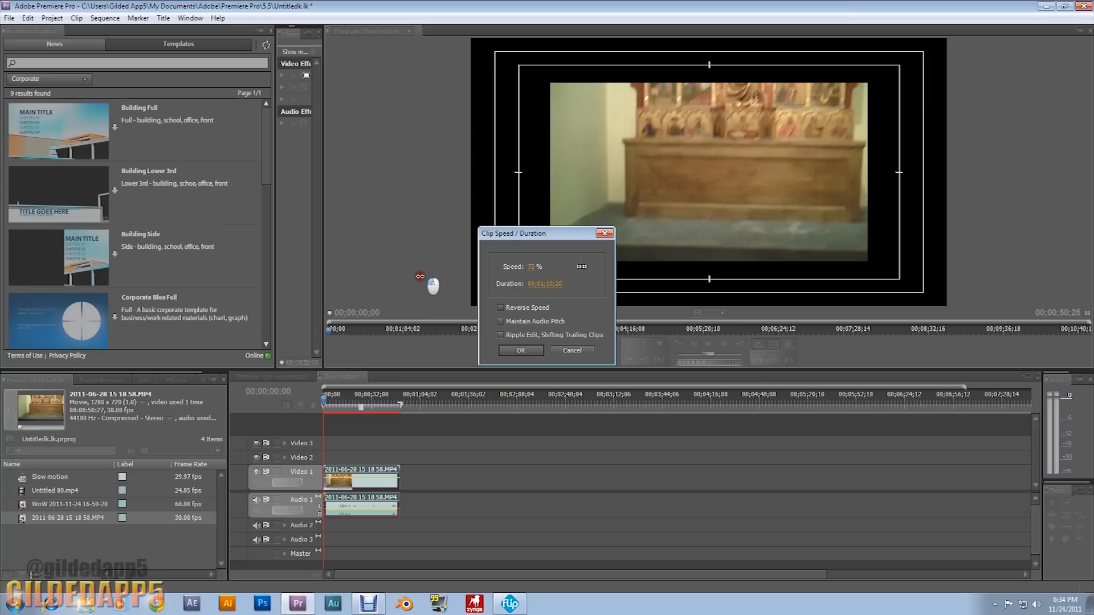
{"action": "left_click_drag", "start_coordinate": [530, 267], "coordinate": [533, 267]}
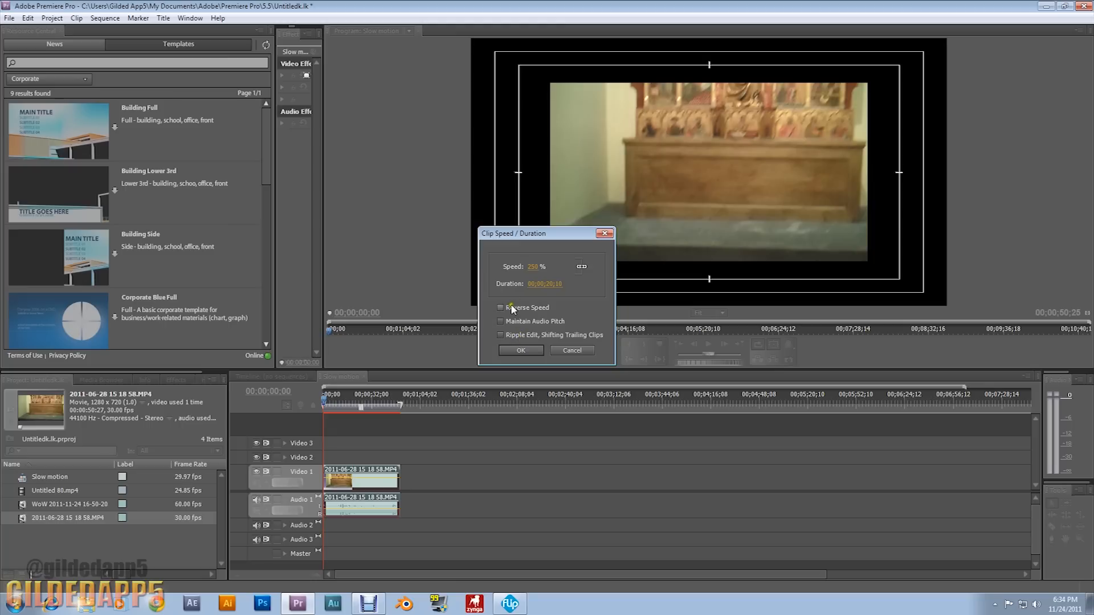
- Toggle Reverse Speed on and off, leaving backwards playback switched off
{"action": "left_click", "coordinate": [501, 308]}
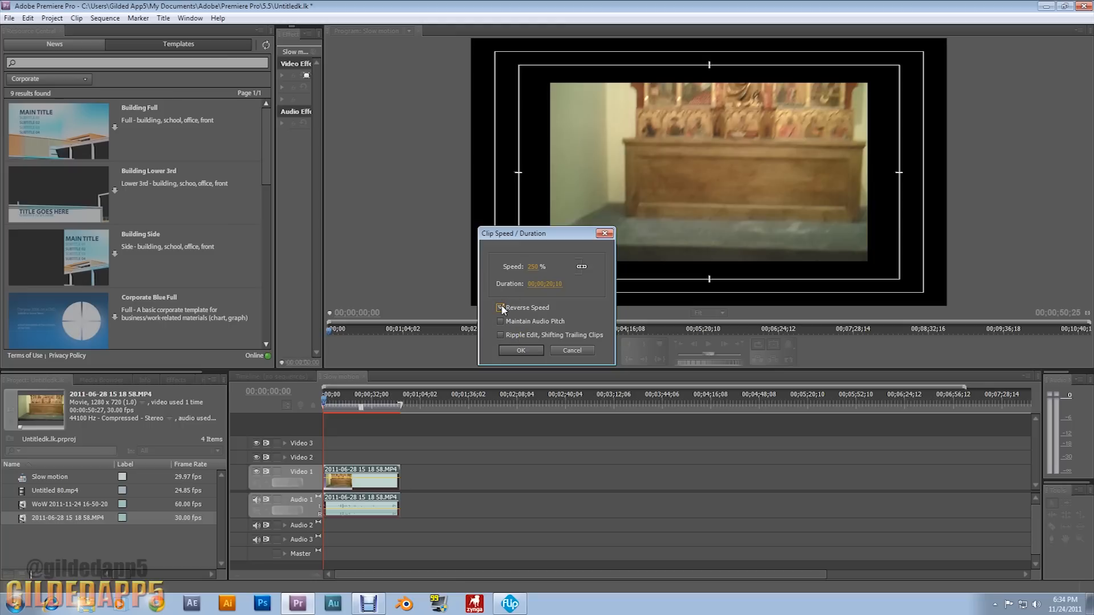
{"action": "left_click", "coordinate": [502, 307]}
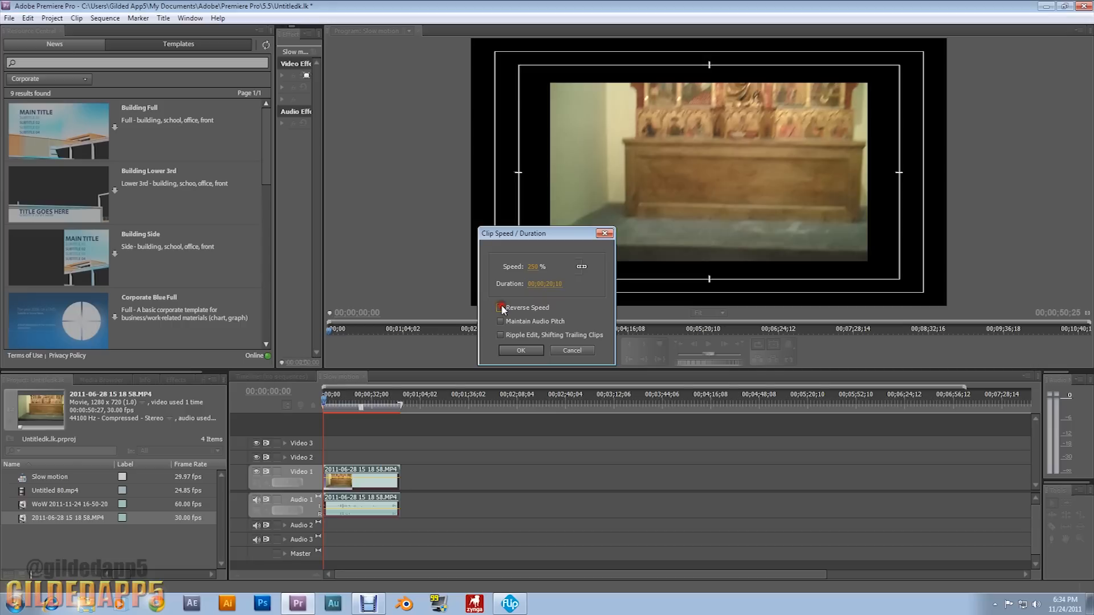
{"action": "left_click", "coordinate": [501, 308]}
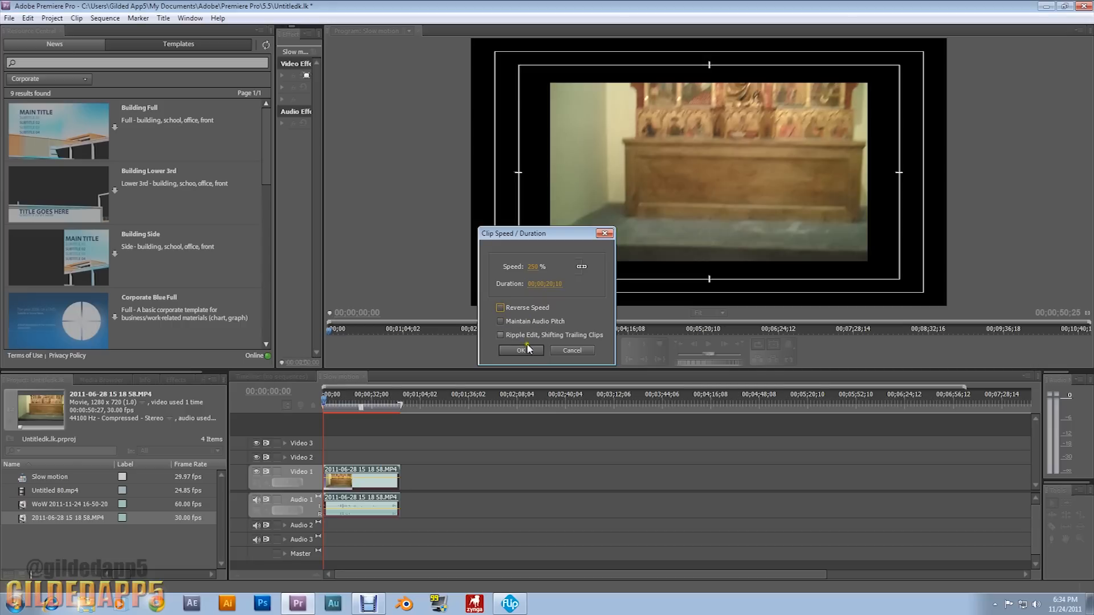
- Apply the 250% speed and preview the sped-up clip in the Program Monitor
{"action": "left_click", "coordinate": [521, 351]}
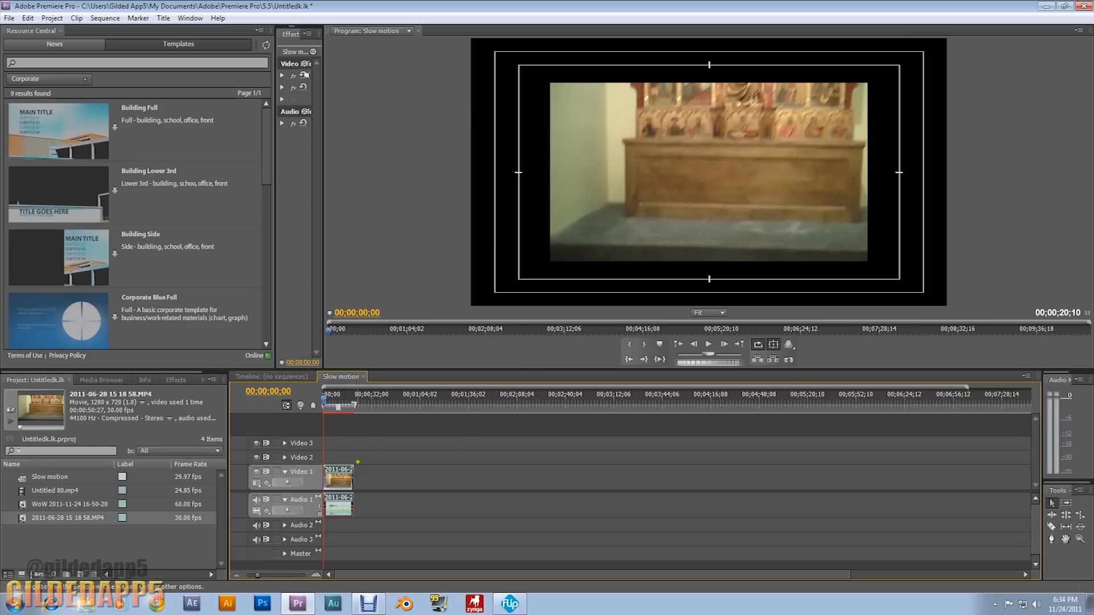
{"action": "left_click", "coordinate": [709, 344]}
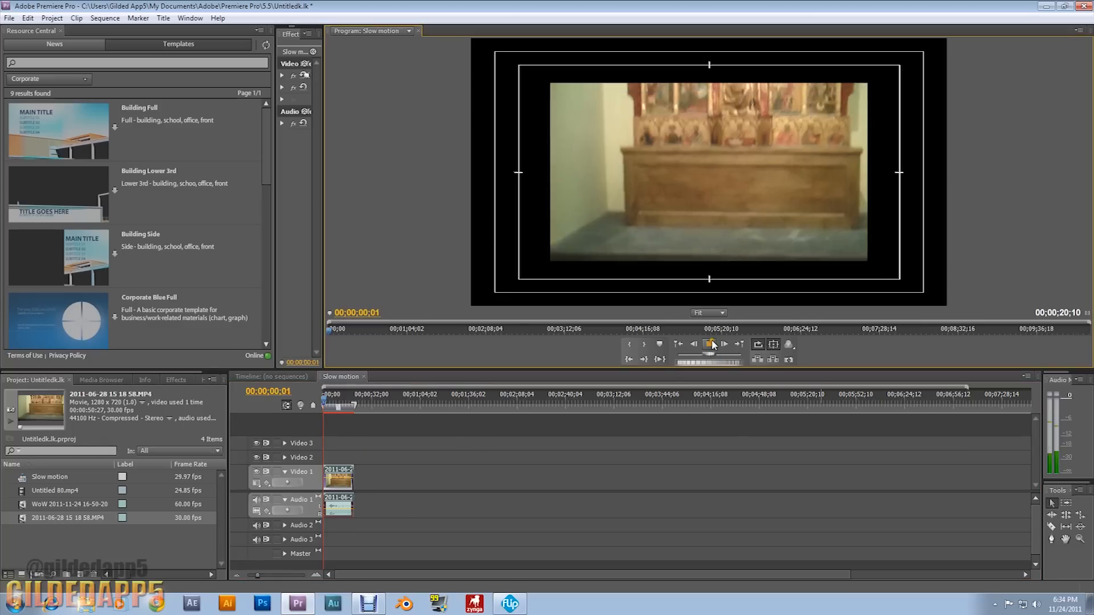
{"action": "left_click", "coordinate": [708, 345]}
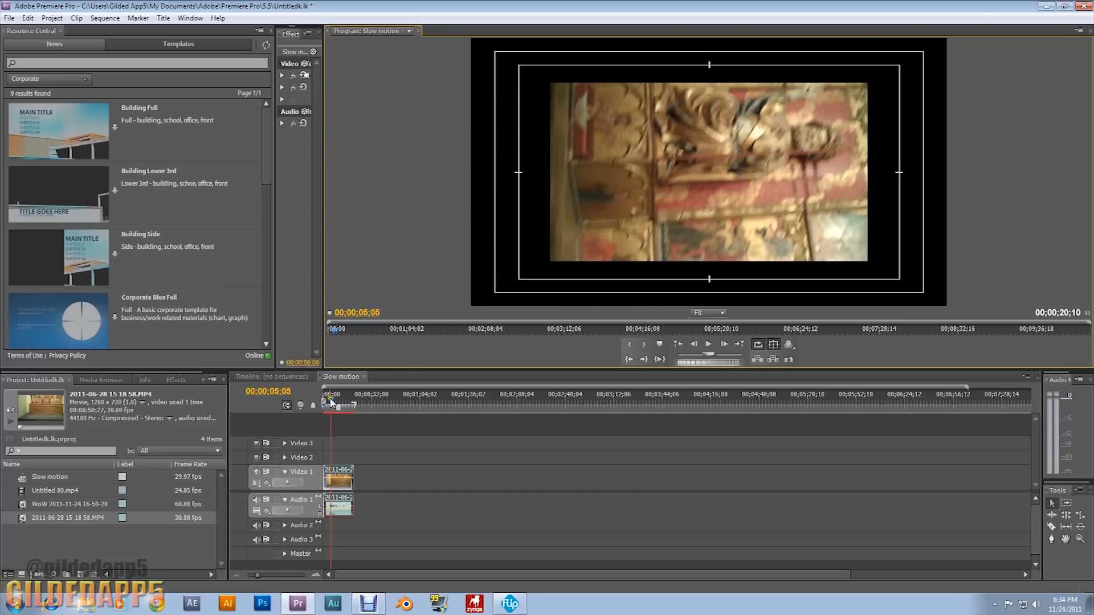
{"action": "left_click", "coordinate": [323, 403]}
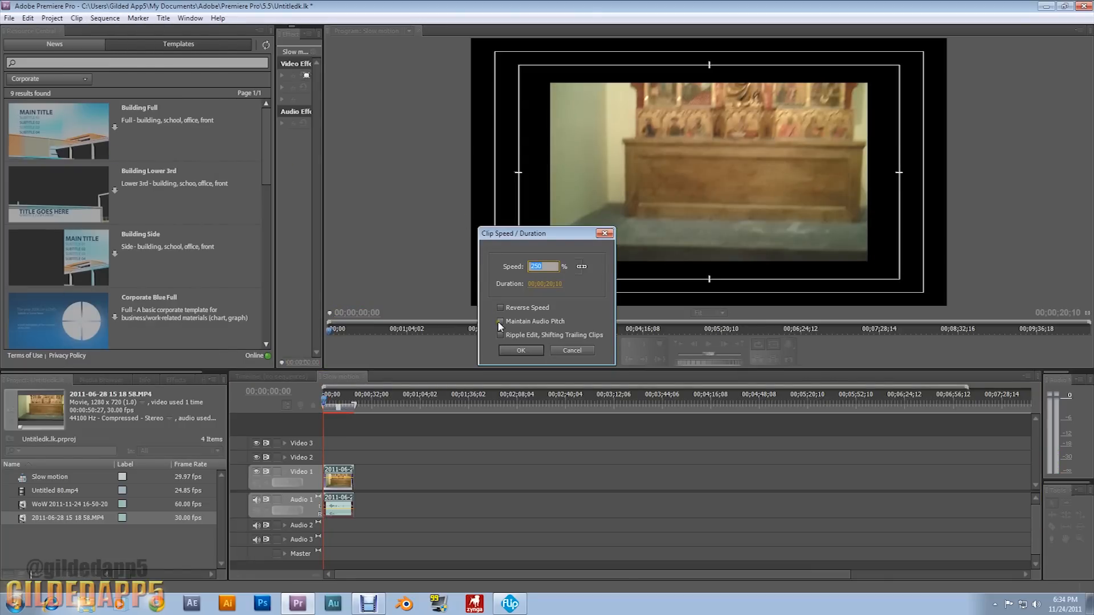
- Enable Maintain Audio Pitch for the 250% clip, apply it and preview the result
{"action": "left_click", "coordinate": [500, 321]}
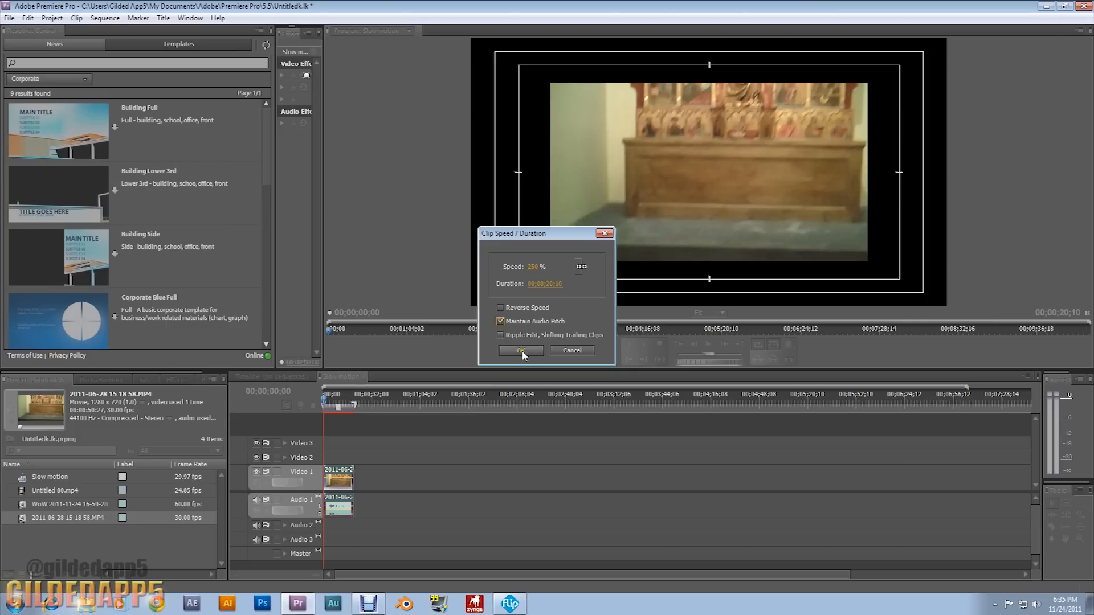
{"action": "left_click", "coordinate": [520, 351]}
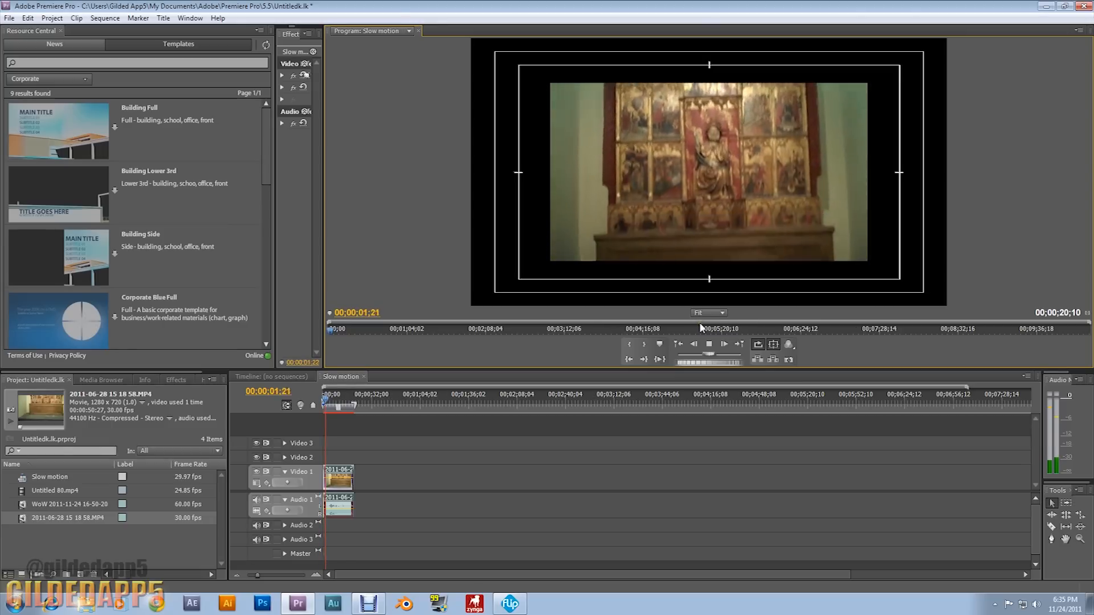
{"action": "left_click", "coordinate": [709, 344]}
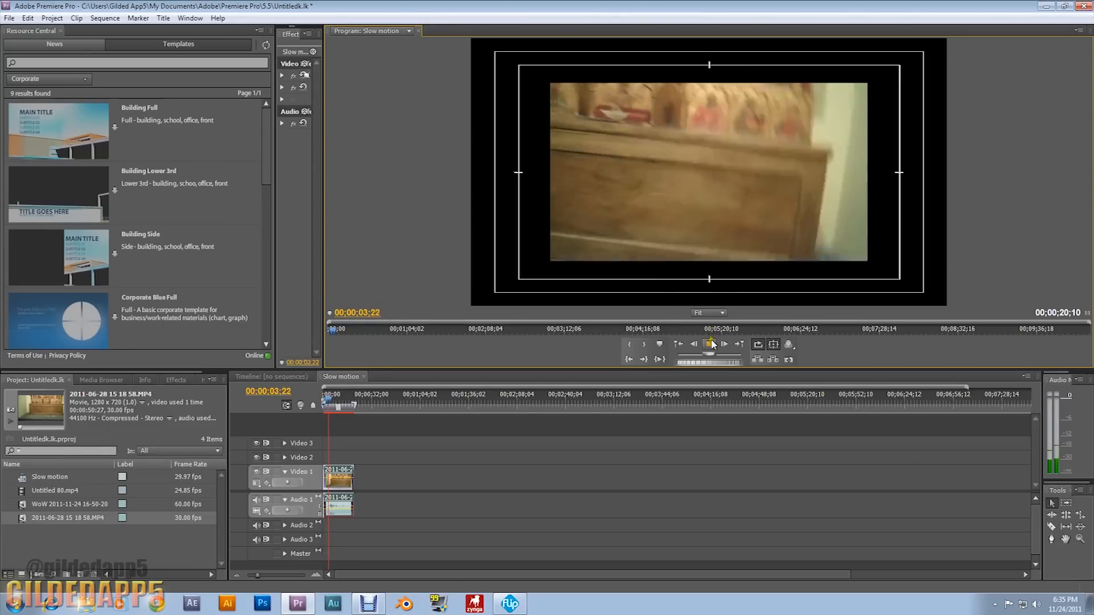
{"action": "left_click", "coordinate": [709, 345]}
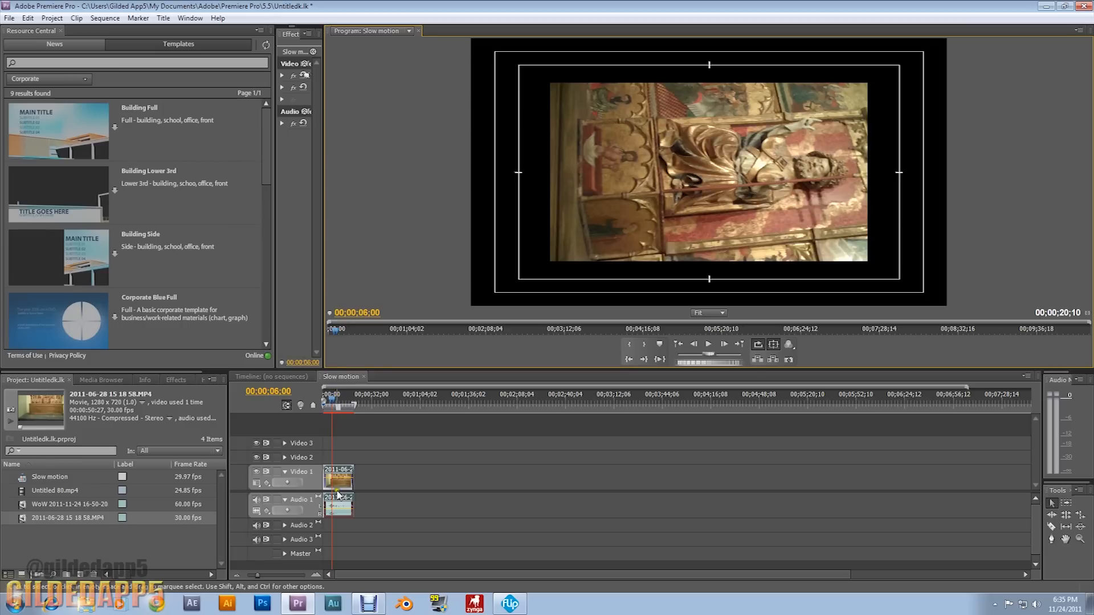
{"action": "left_click", "coordinate": [70, 18]}
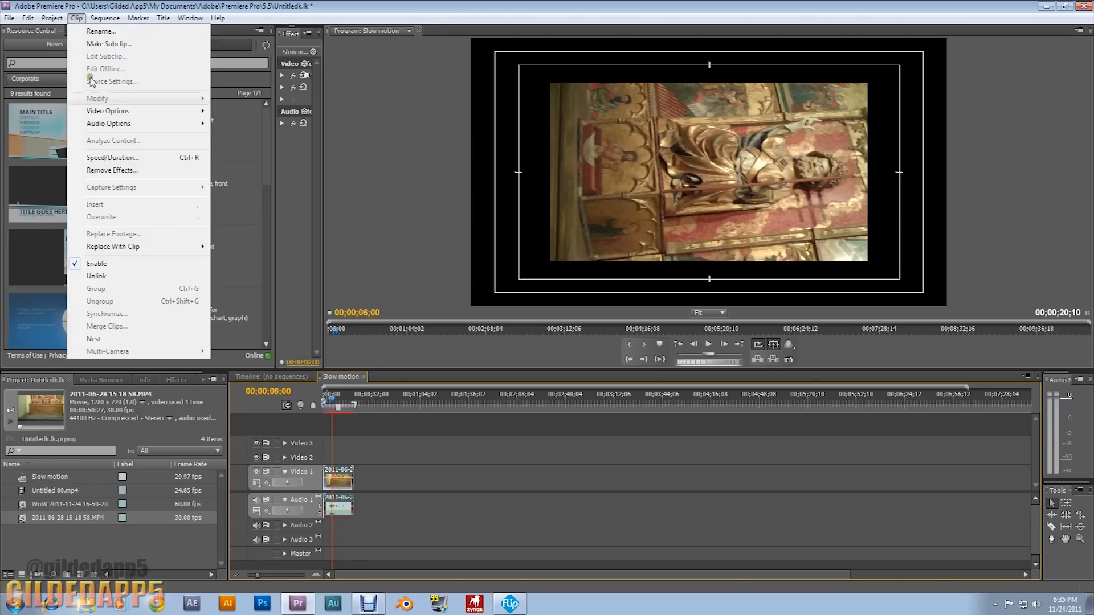
- Set the 250% clip to Reverse Speed, apply it and play the backwards footage
{"action": "left_click", "coordinate": [114, 157]}
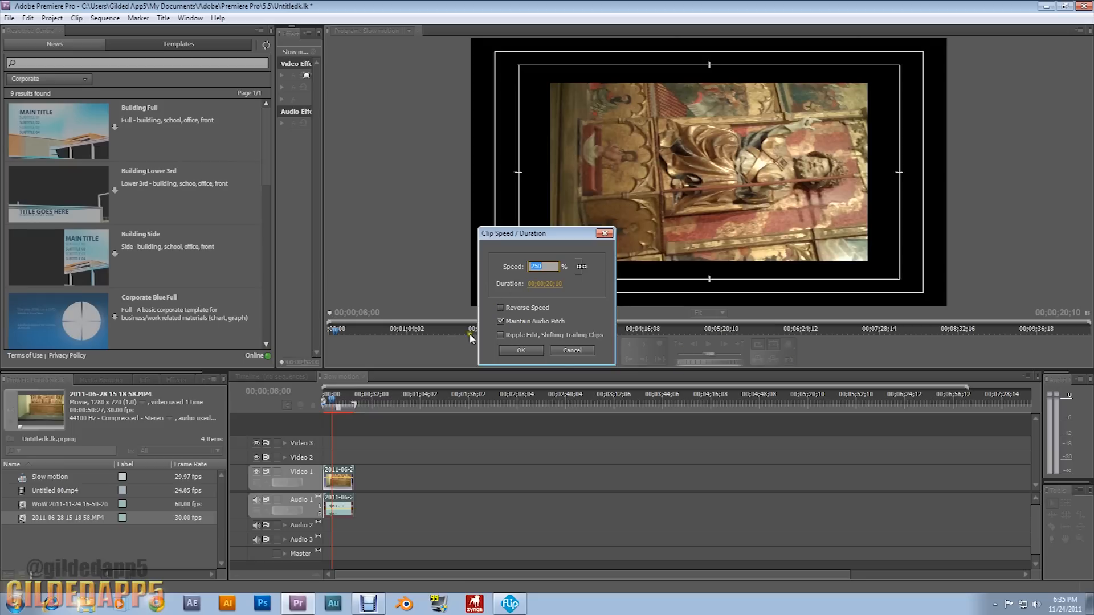
{"action": "left_click", "coordinate": [501, 322]}
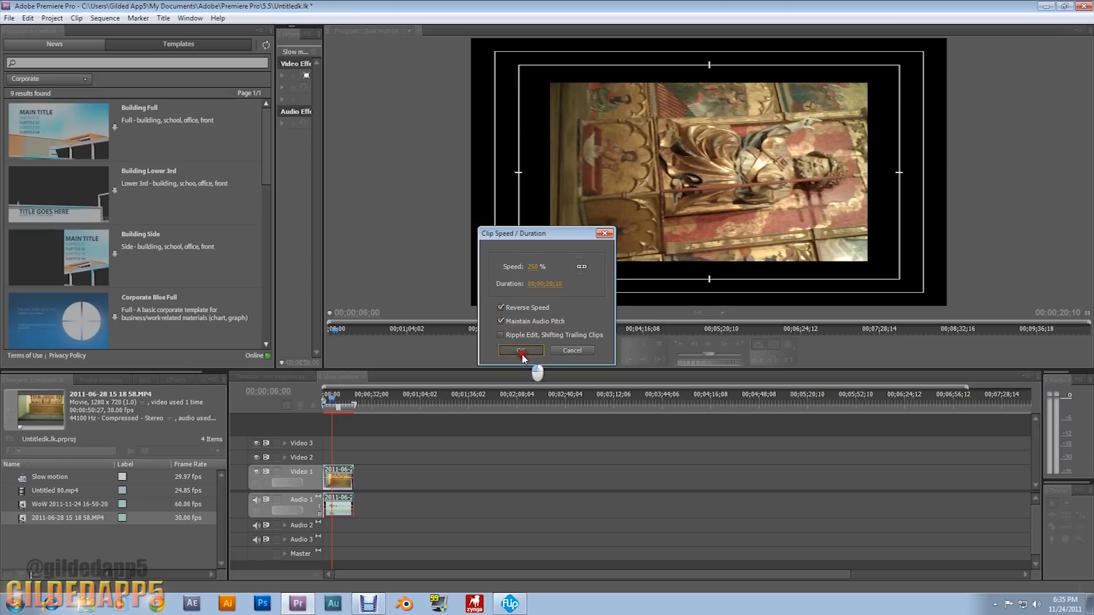
{"action": "left_click", "coordinate": [520, 351]}
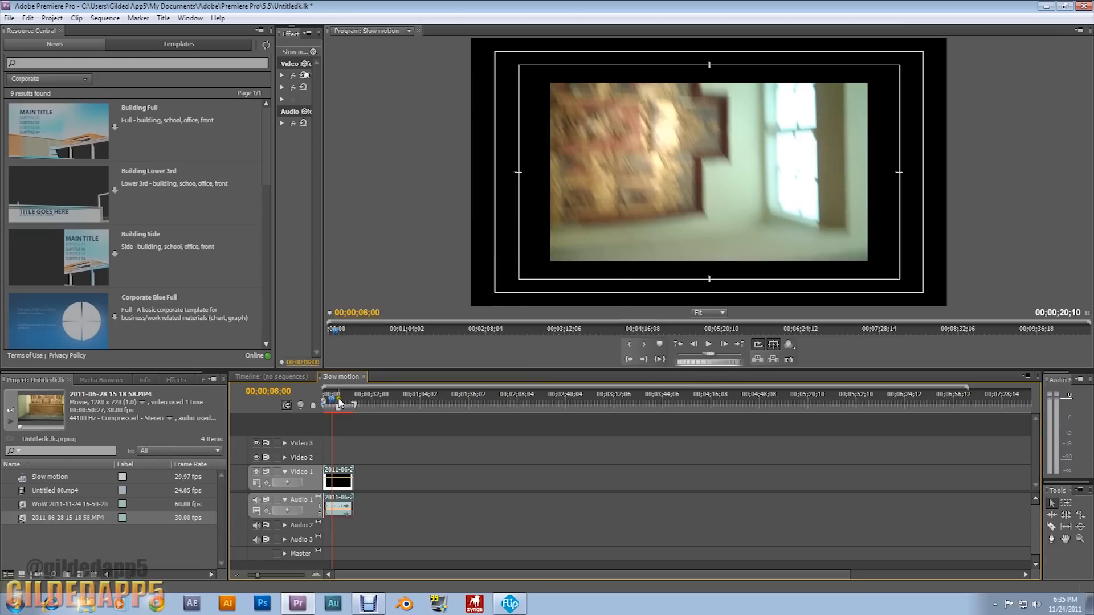
{"action": "left_click", "coordinate": [323, 394]}
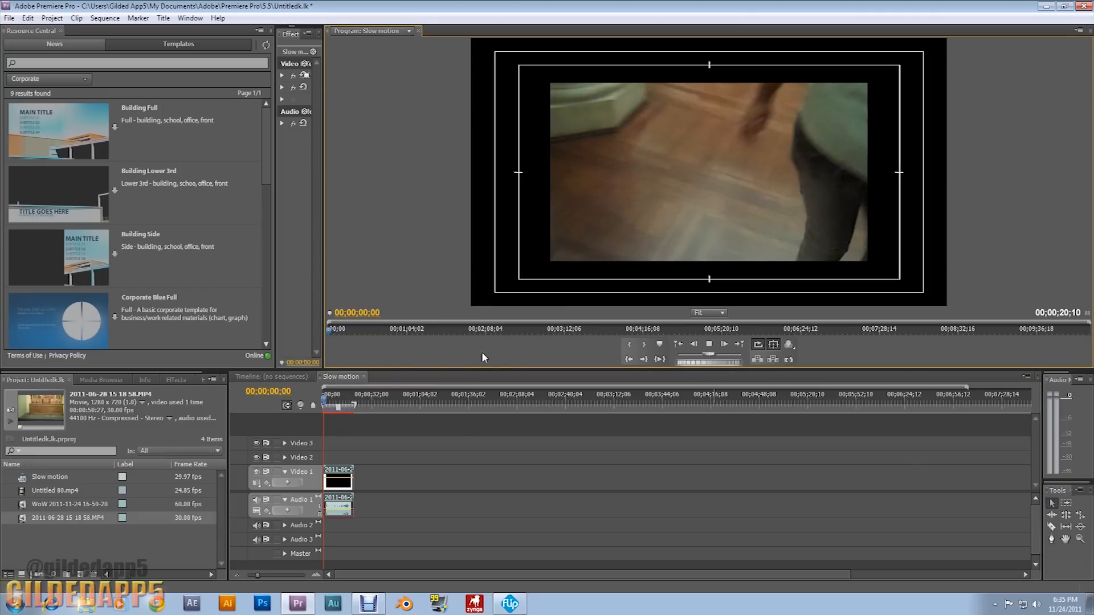
{"action": "left_click", "coordinate": [708, 344]}
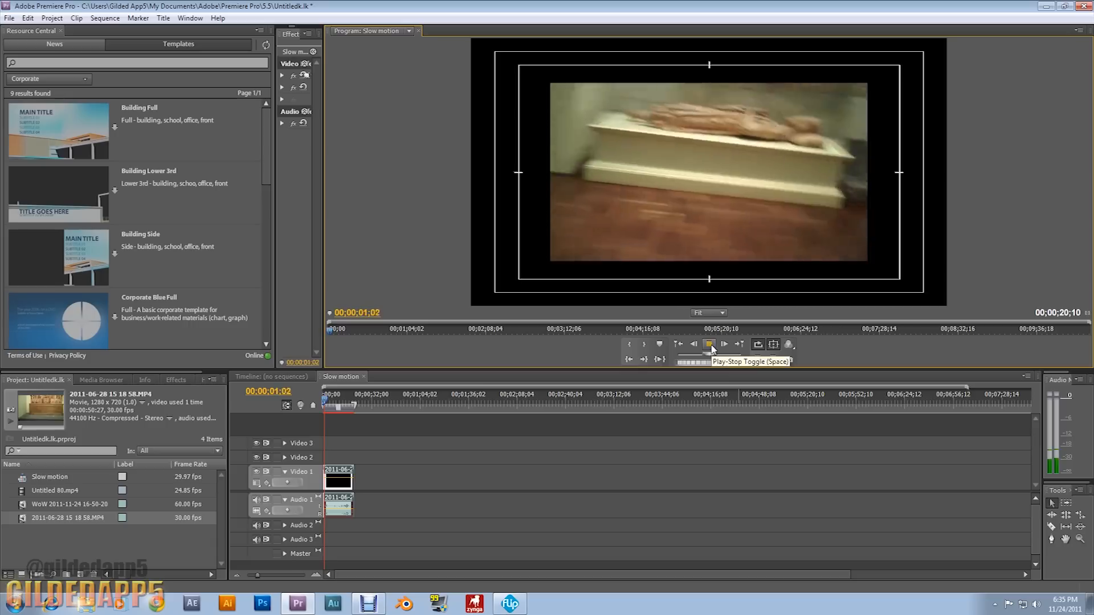
{"action": "left_click", "coordinate": [707, 345]}
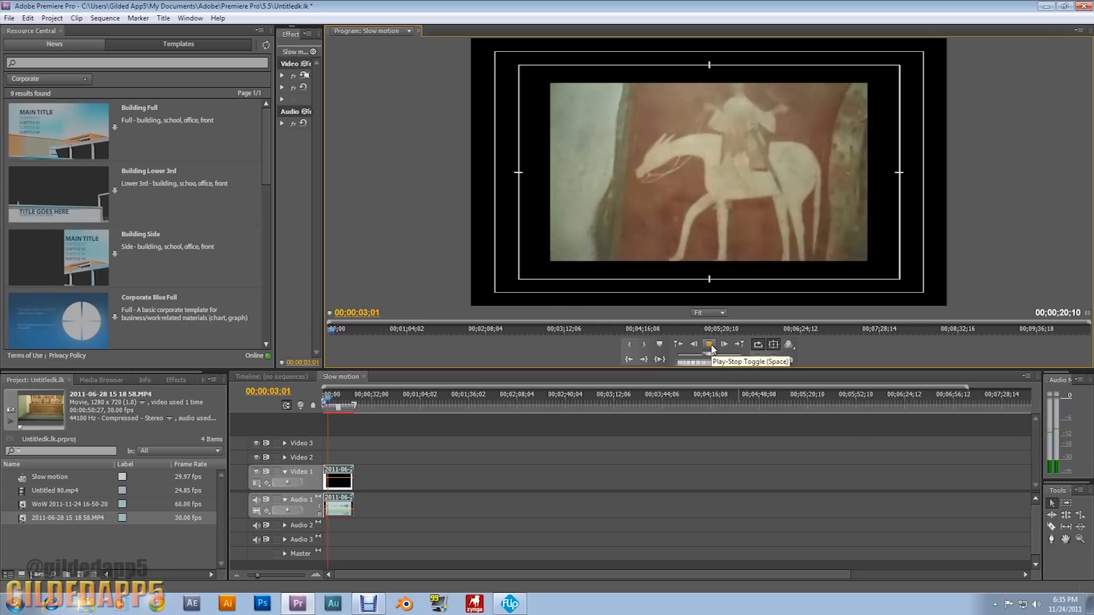
{"action": "left_click", "coordinate": [709, 344]}
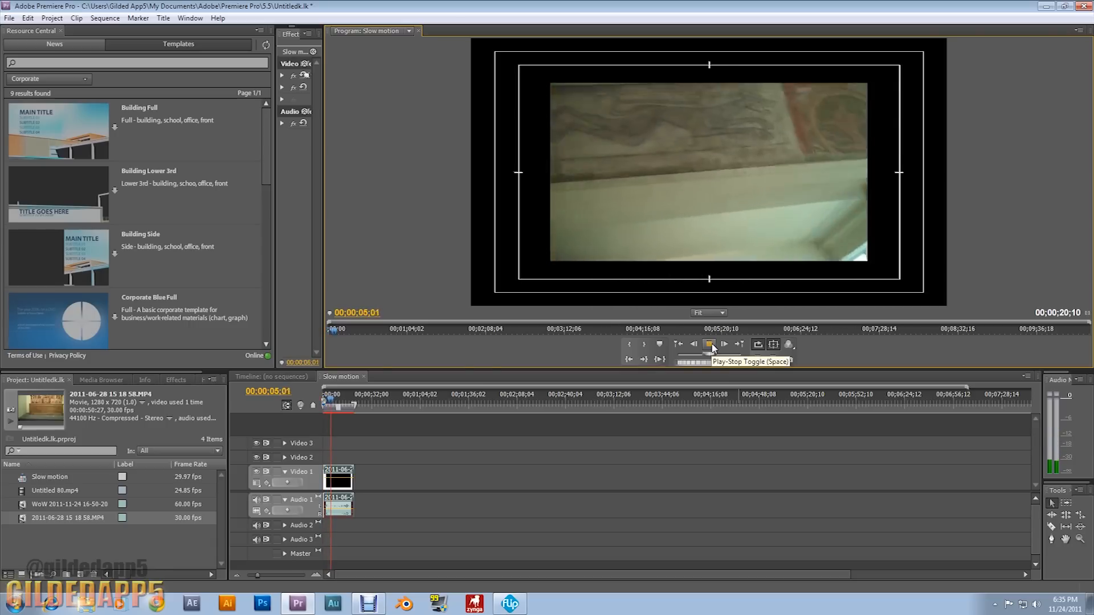
{"action": "left_click", "coordinate": [709, 344]}
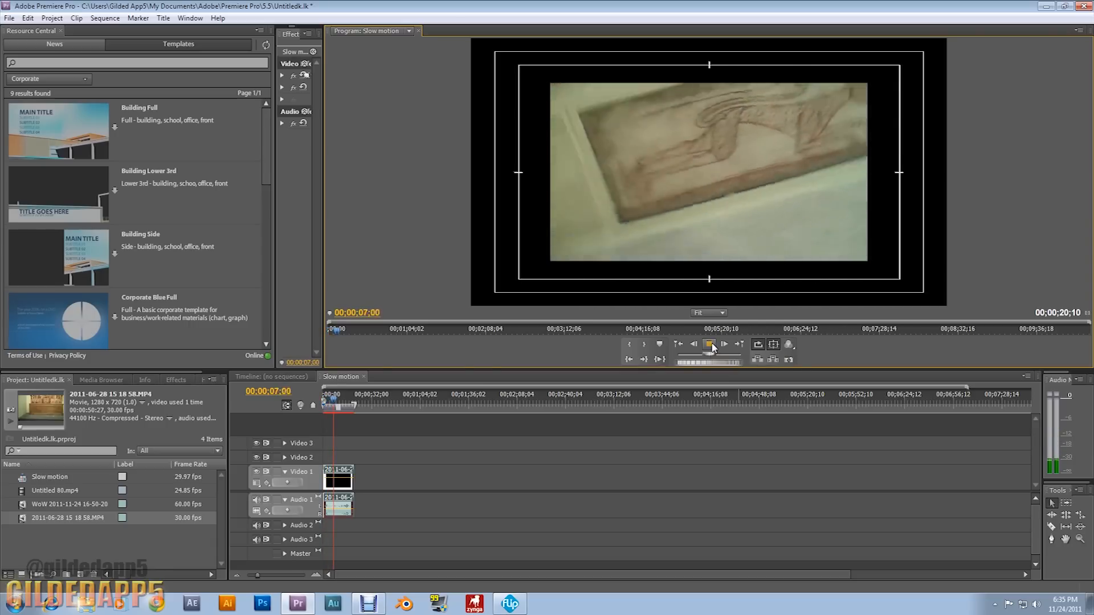
{"action": "left_click", "coordinate": [708, 344]}
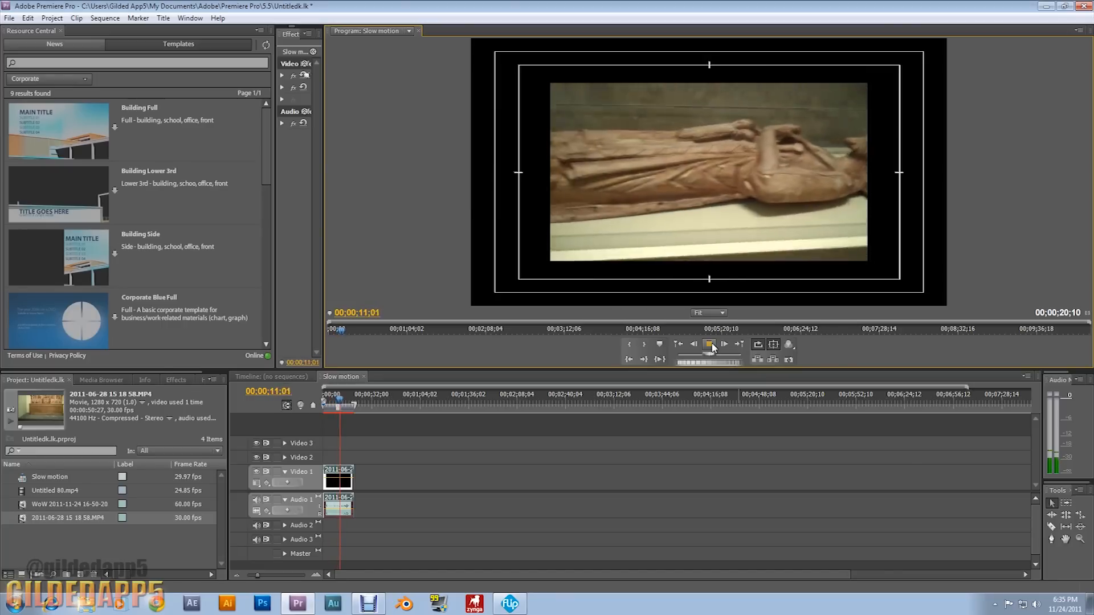
{"action": "left_click", "coordinate": [709, 344]}
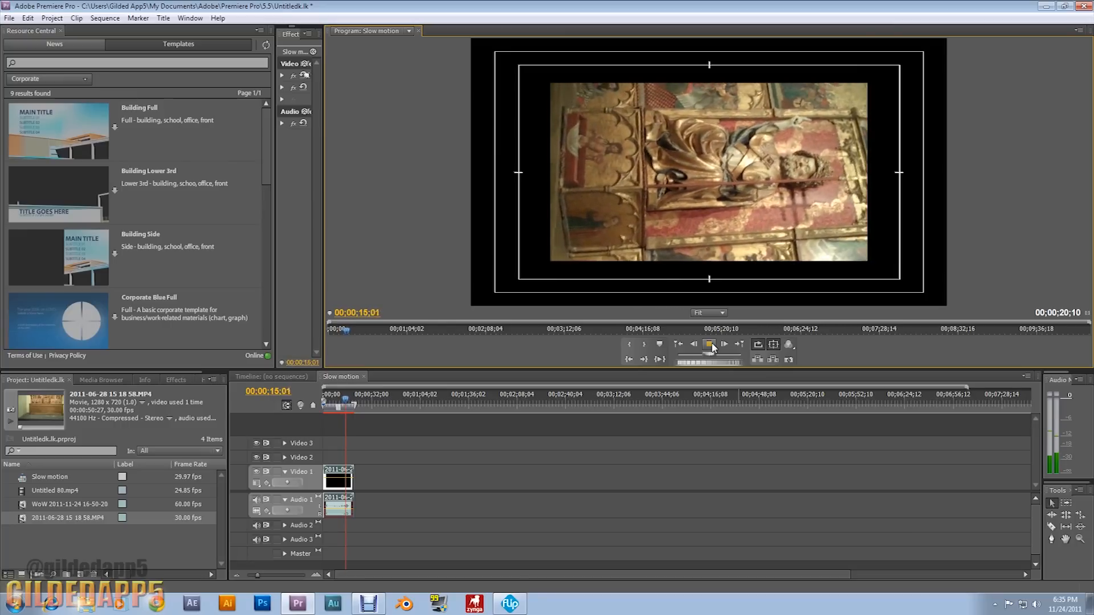
{"action": "left_click", "coordinate": [708, 344]}
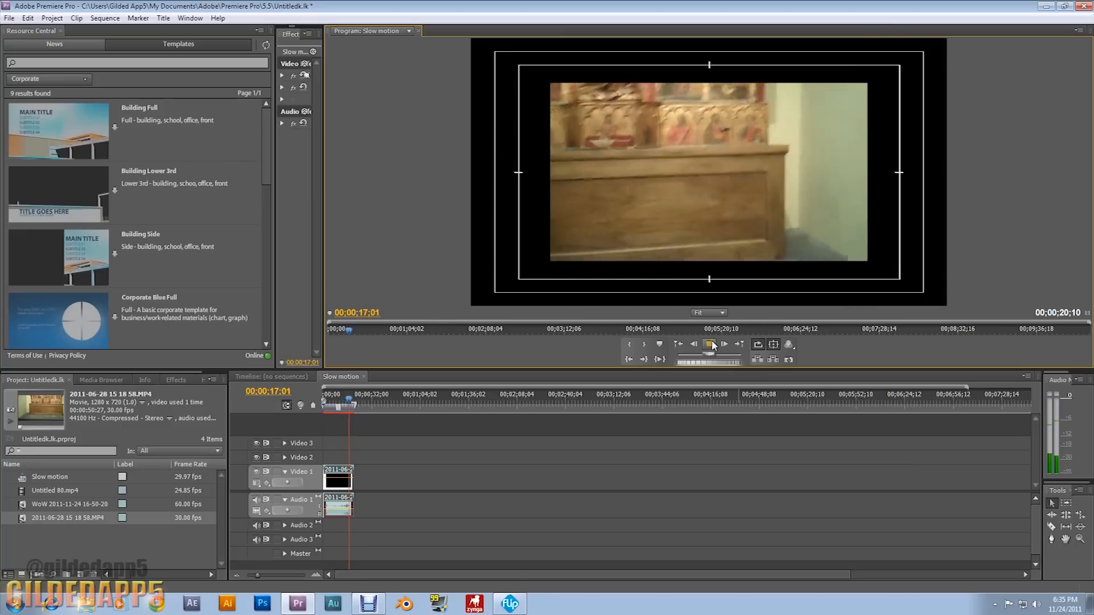
{"action": "left_click", "coordinate": [709, 344]}
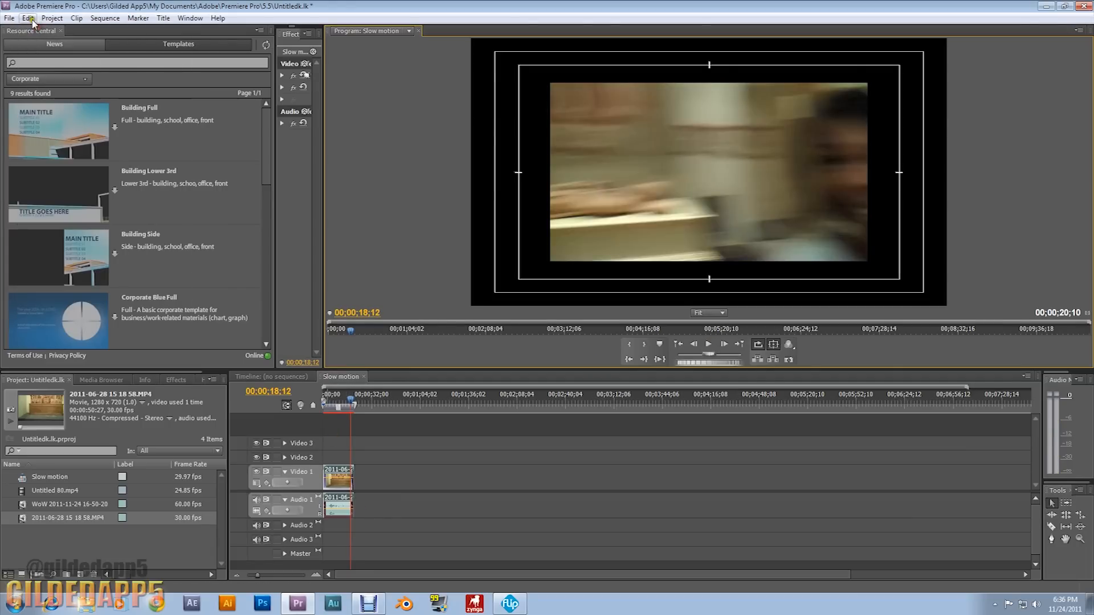
- Select the full-length museum clip on Video 1 and bring up the Clip menu
{"action": "left_click", "coordinate": [31, 18]}
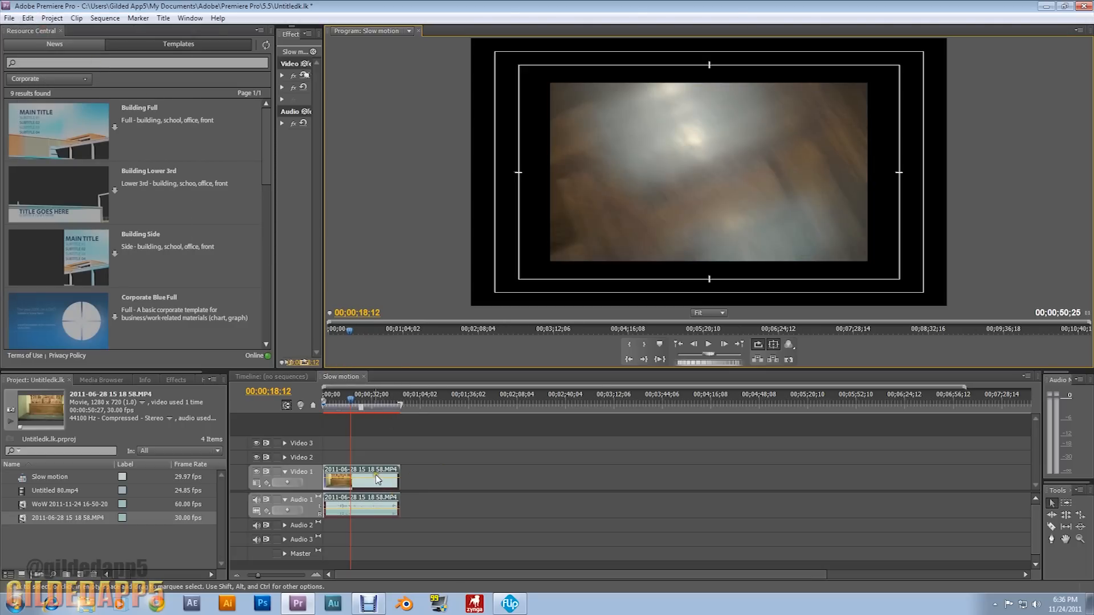
{"action": "mouse_move", "coordinate": [371, 472]}
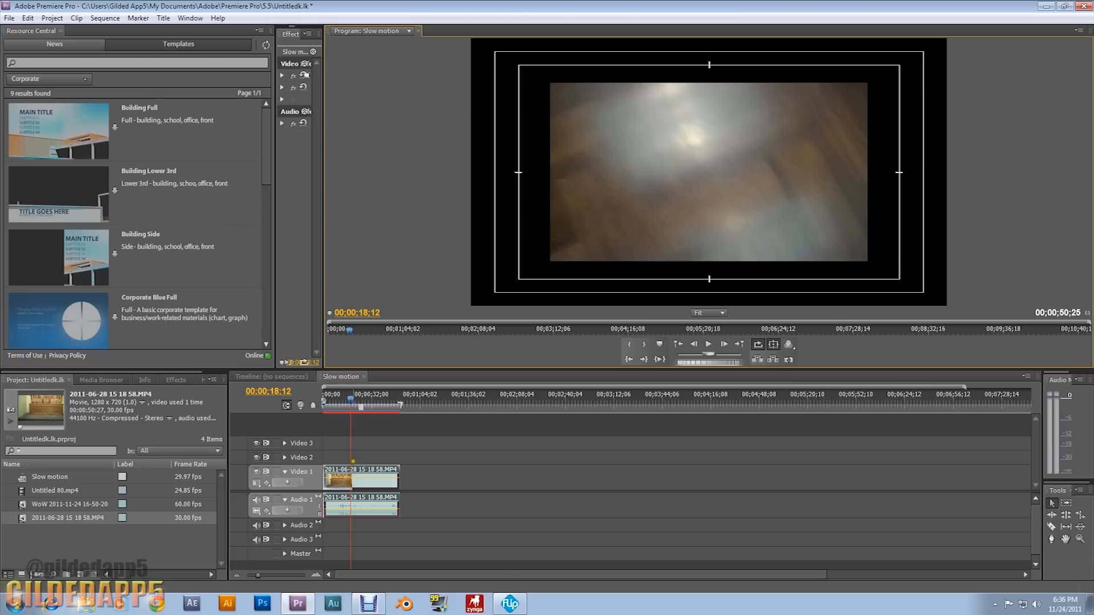
{"action": "left_click", "coordinate": [340, 476]}
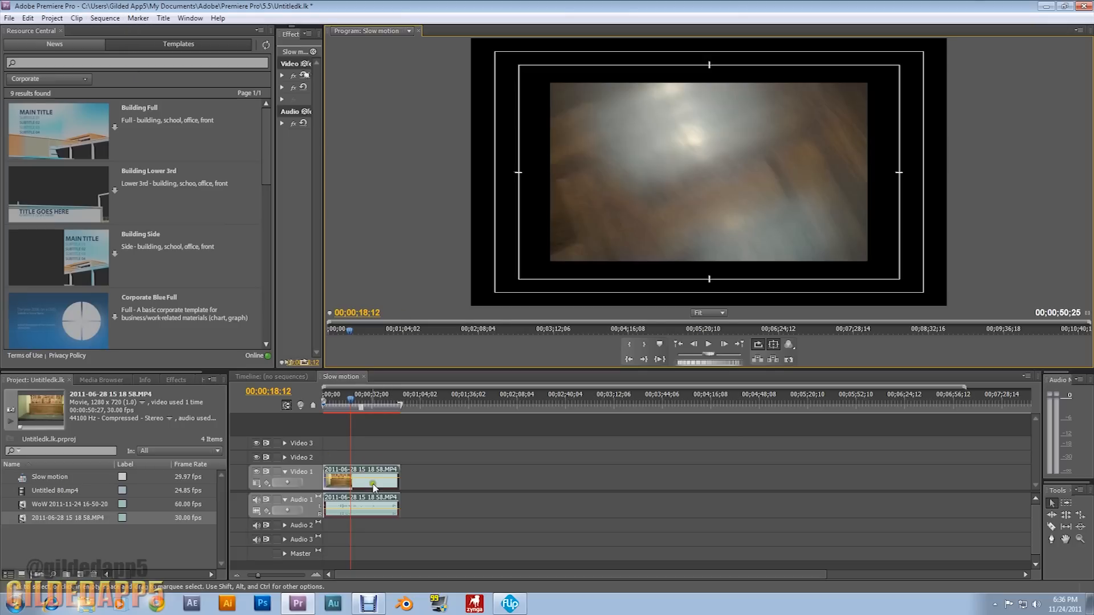
{"action": "left_click", "coordinate": [77, 18]}
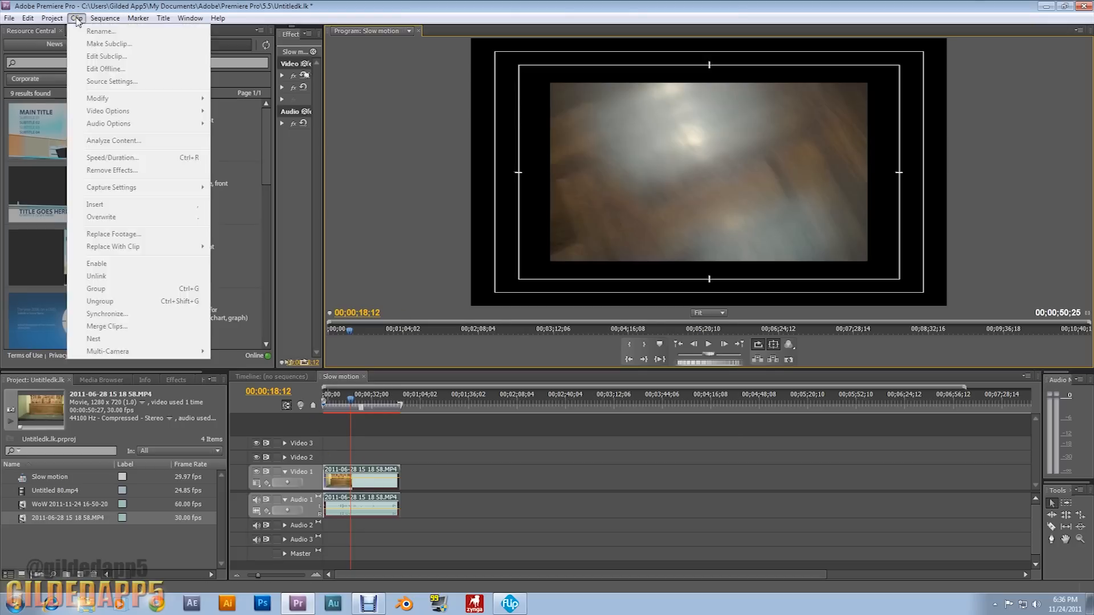
- Set the museum clip to 50% speed via Clip Speed/Duration, stretching it to about 1:41
{"action": "left_click", "coordinate": [48, 18]}
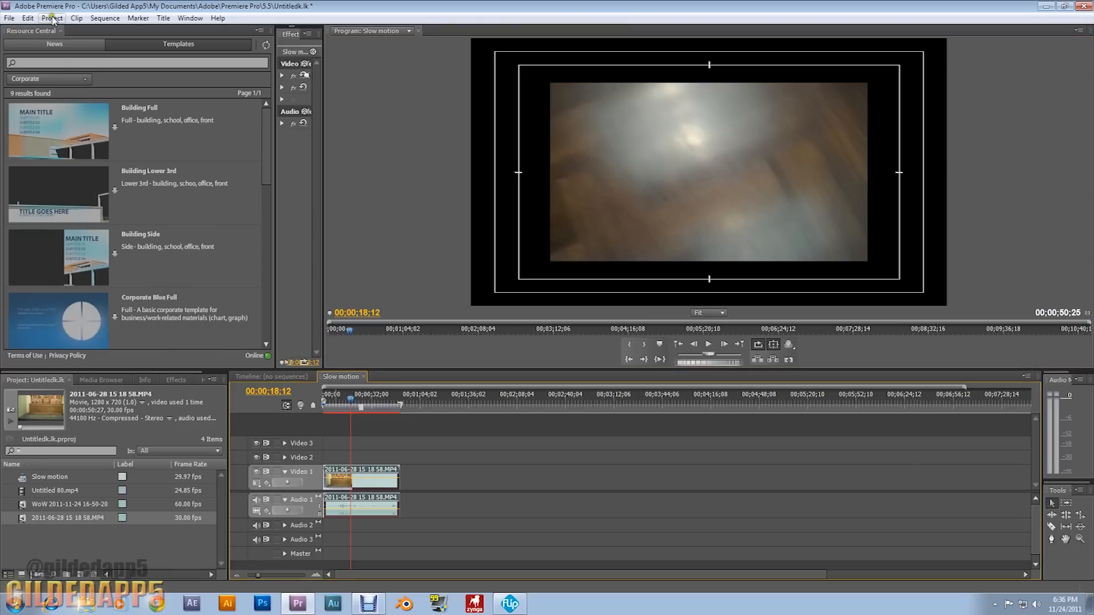
{"action": "left_click", "coordinate": [70, 18]}
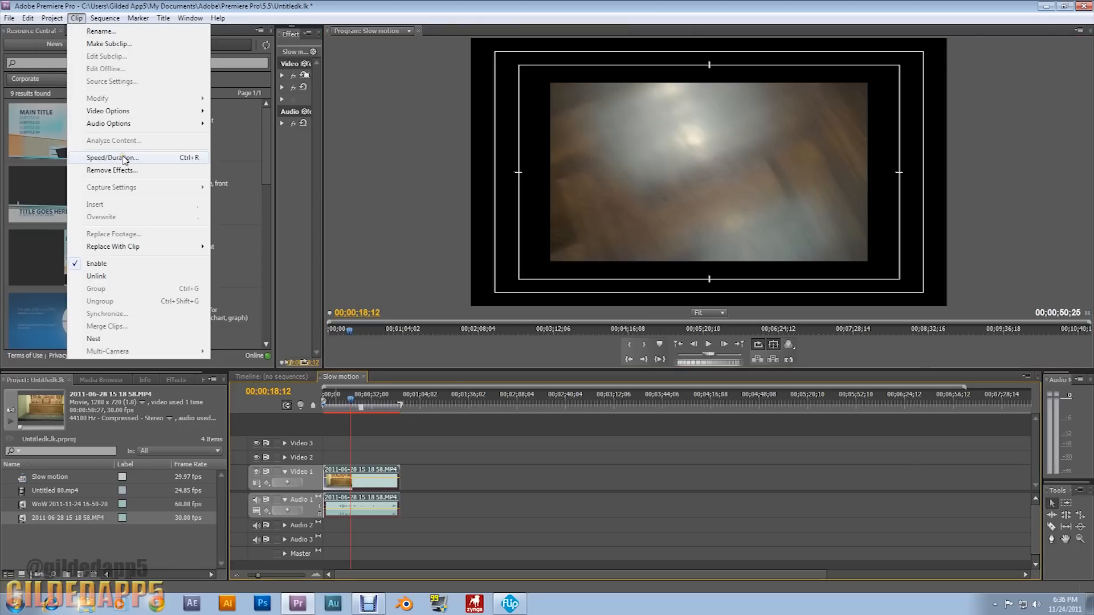
{"action": "left_click", "coordinate": [114, 158]}
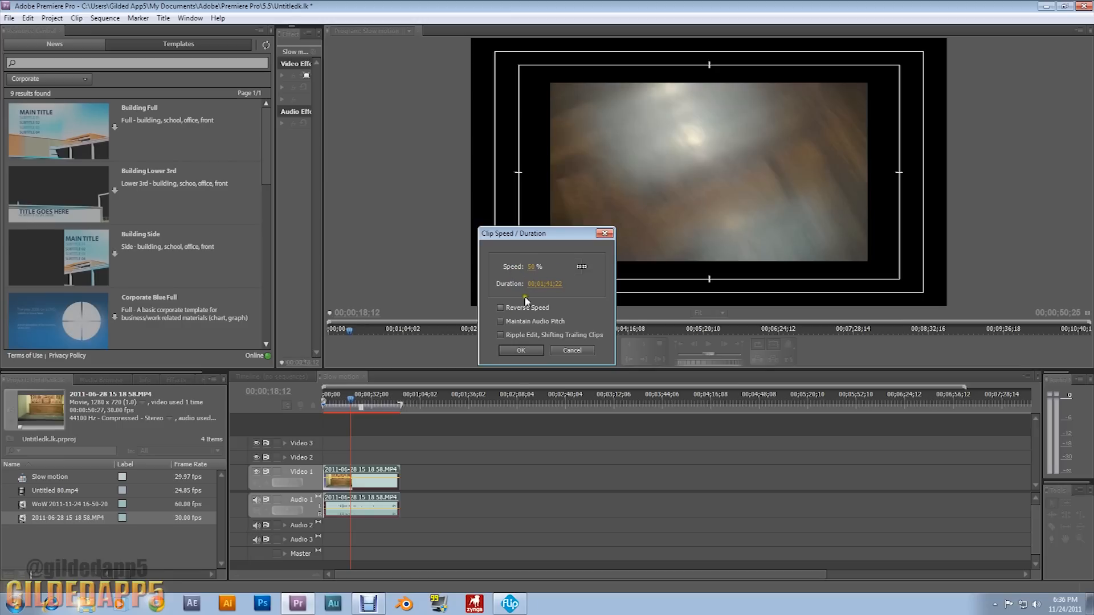
{"action": "left_click", "coordinate": [520, 351]}
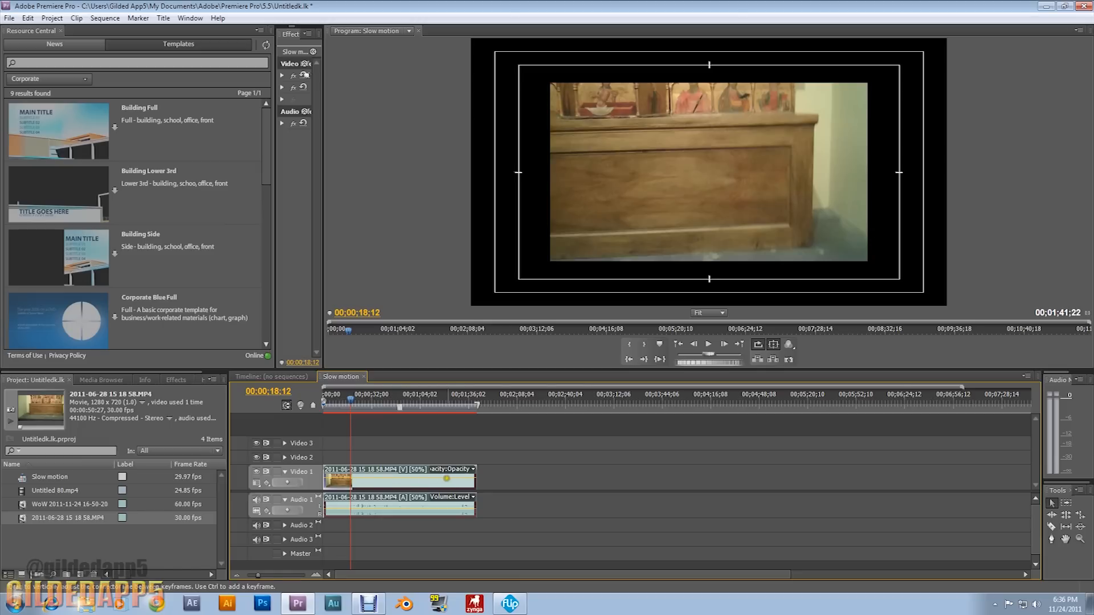
{"action": "left_click_drag", "start_coordinate": [400, 407], "coordinate": [342, 406]}
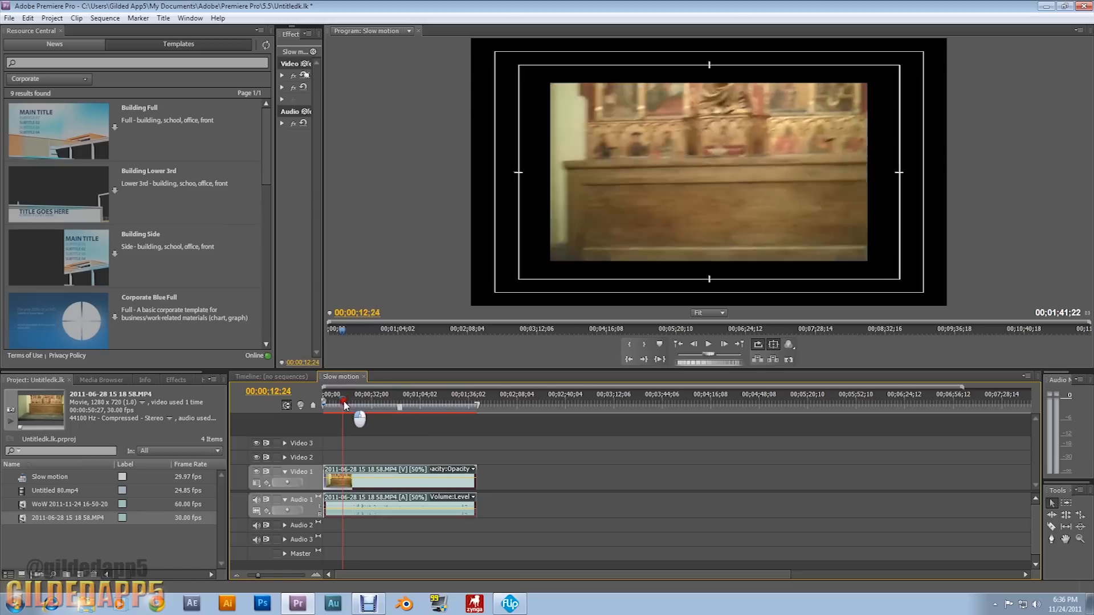
{"action": "left_click", "coordinate": [709, 344]}
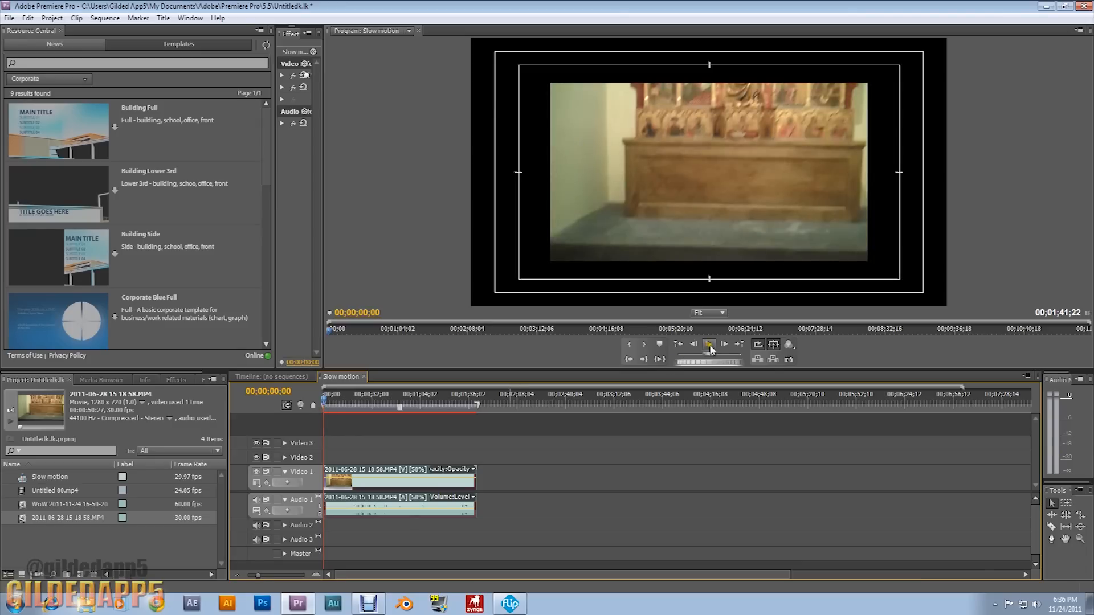
{"action": "left_click", "coordinate": [708, 344]}
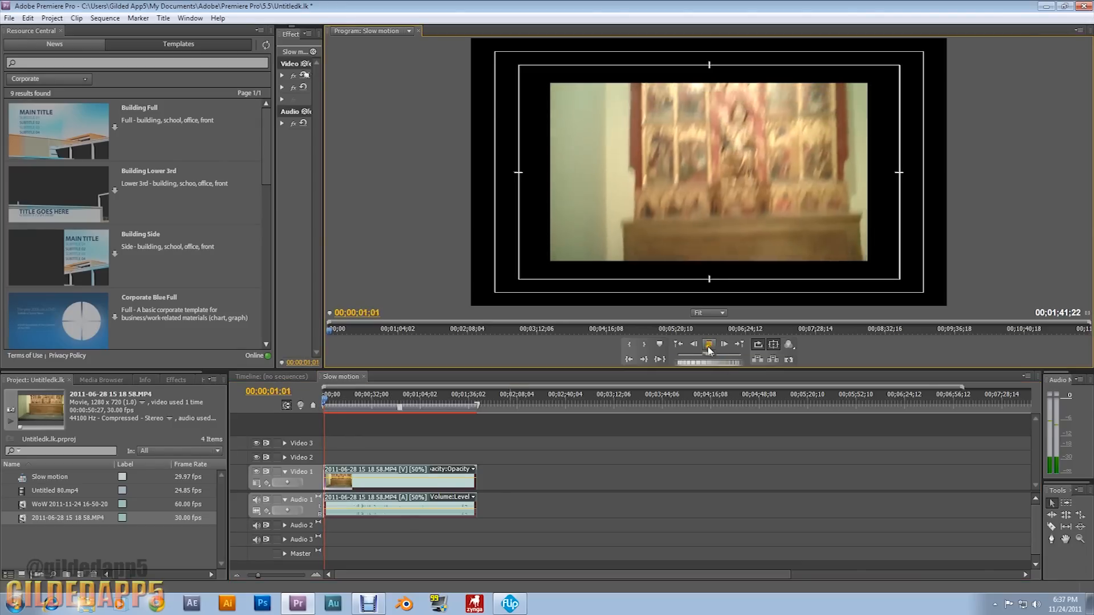
{"action": "left_click", "coordinate": [709, 344]}
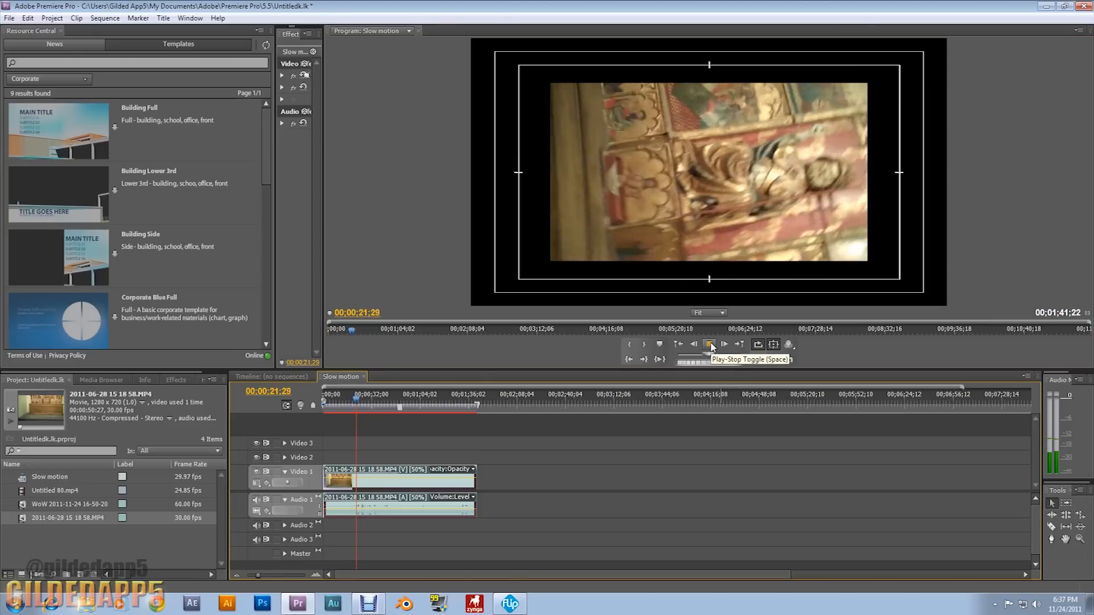
{"action": "left_click", "coordinate": [710, 344]}
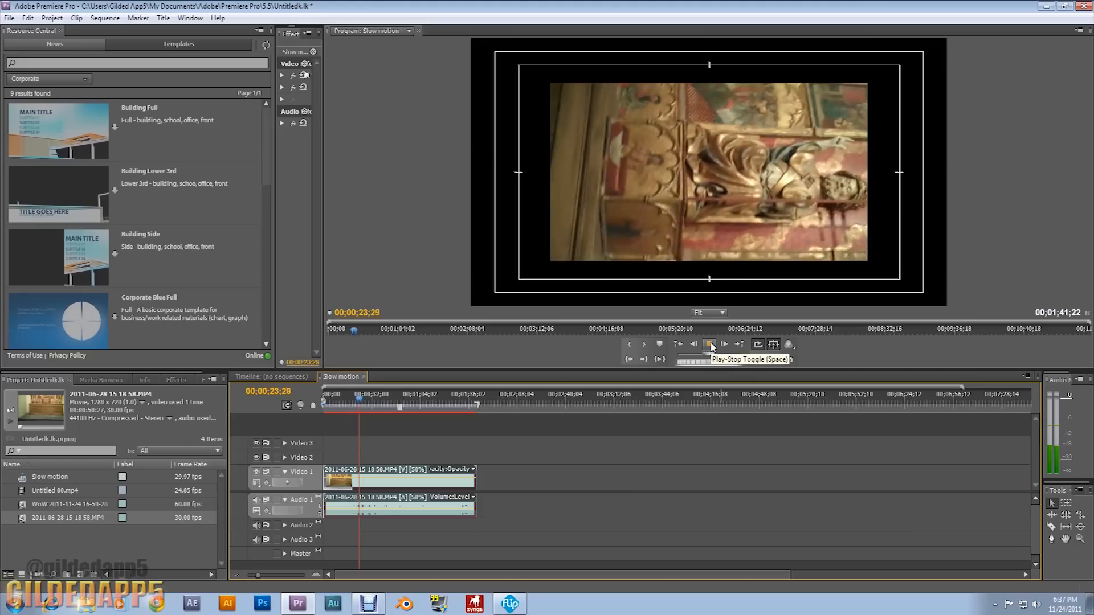
{"action": "left_click", "coordinate": [709, 345]}
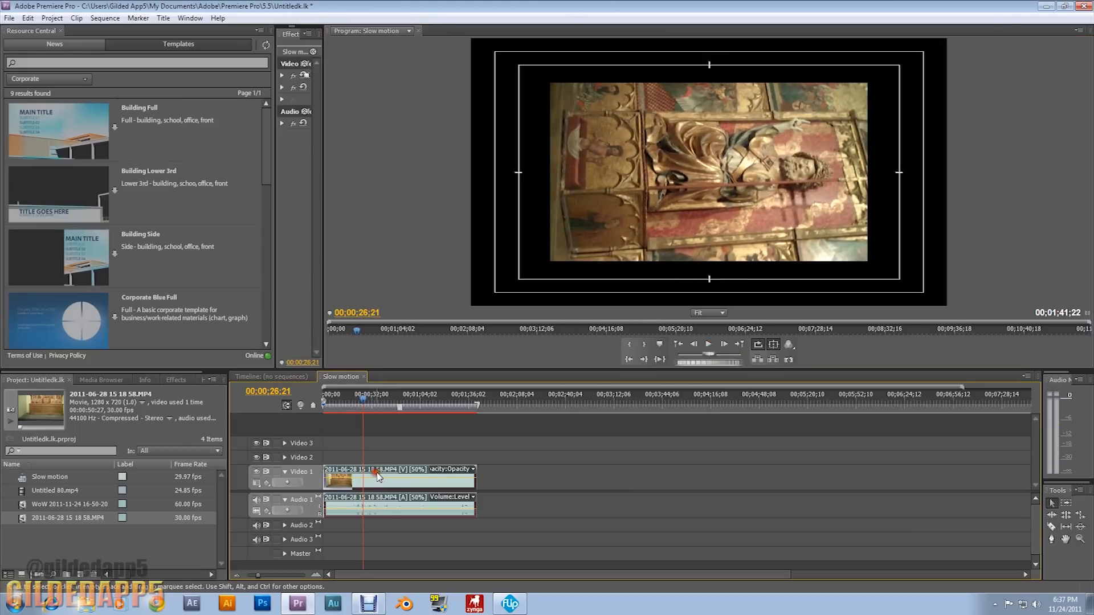
{"action": "left_click", "coordinate": [75, 18]}
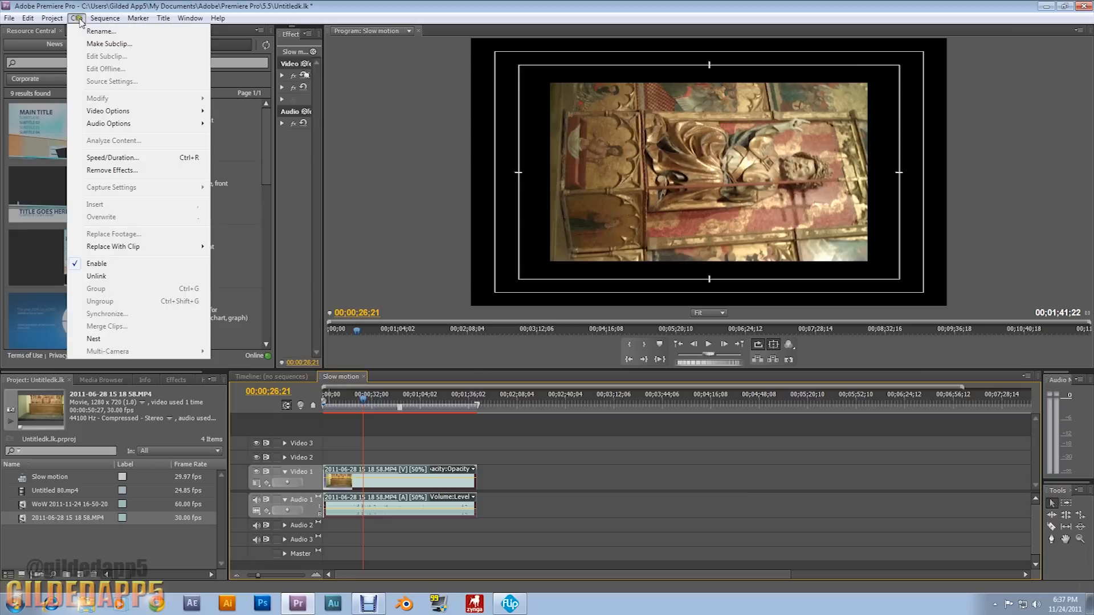
{"action": "left_click", "coordinate": [113, 157]}
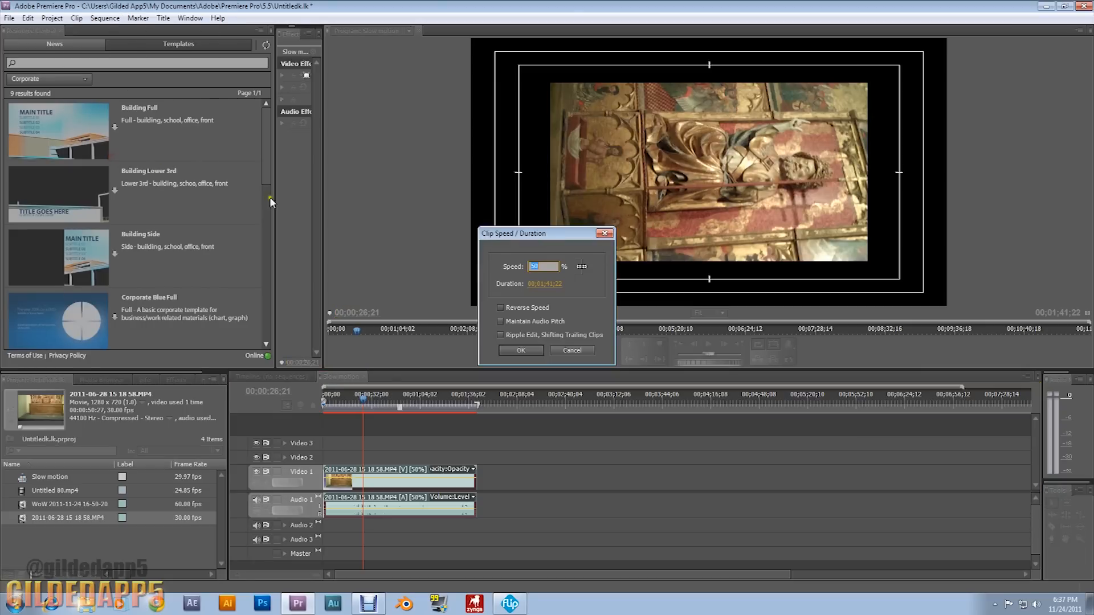
{"action": "left_click", "coordinate": [521, 351]}
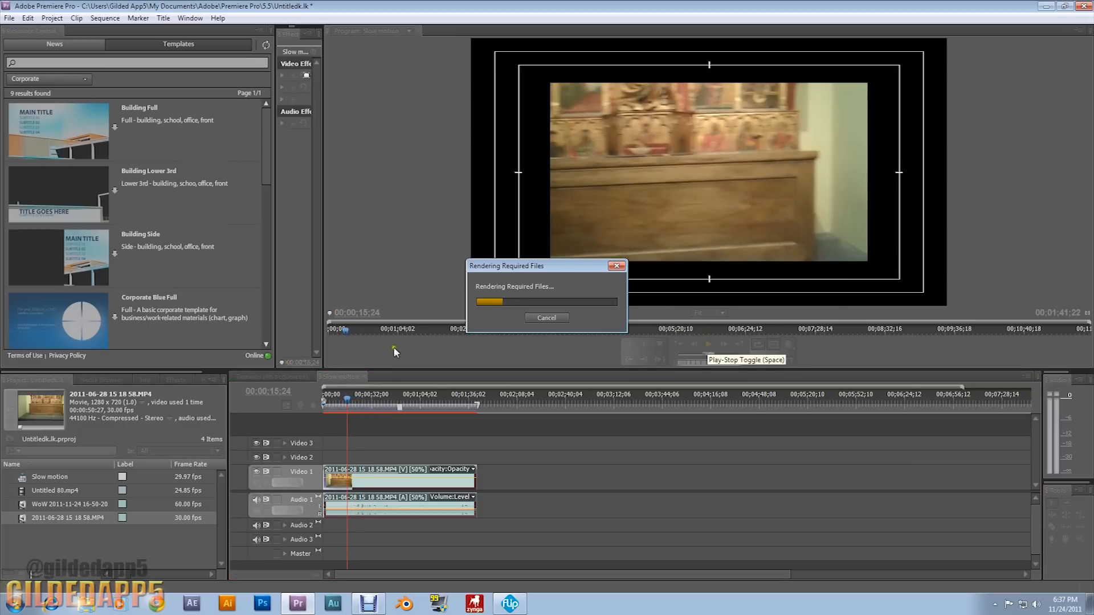
{"action": "mouse_move", "coordinate": [393, 366]}
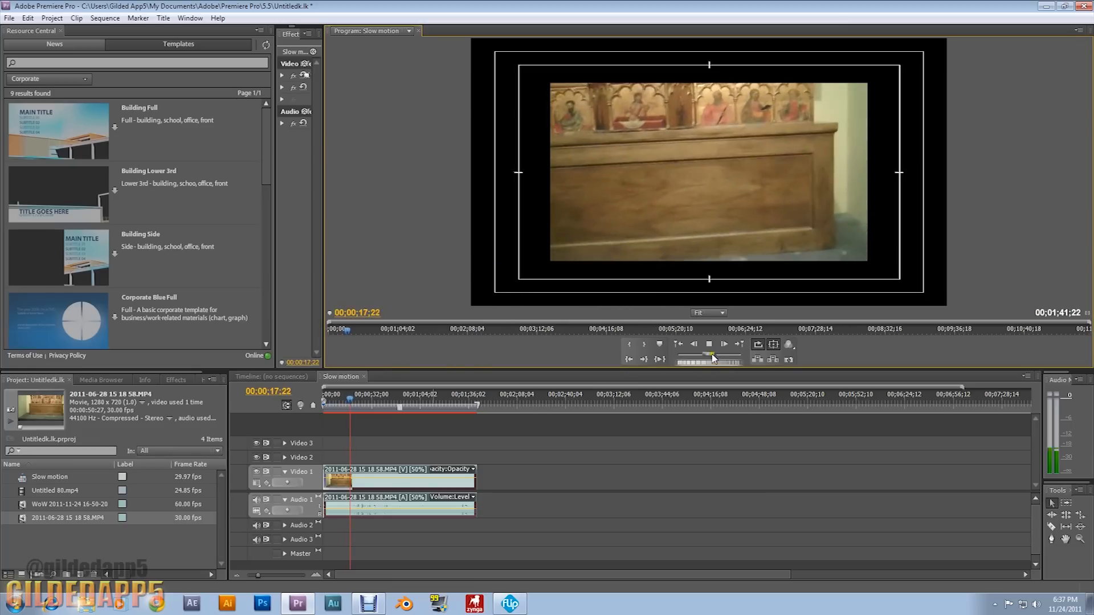
{"action": "left_click", "coordinate": [709, 345]}
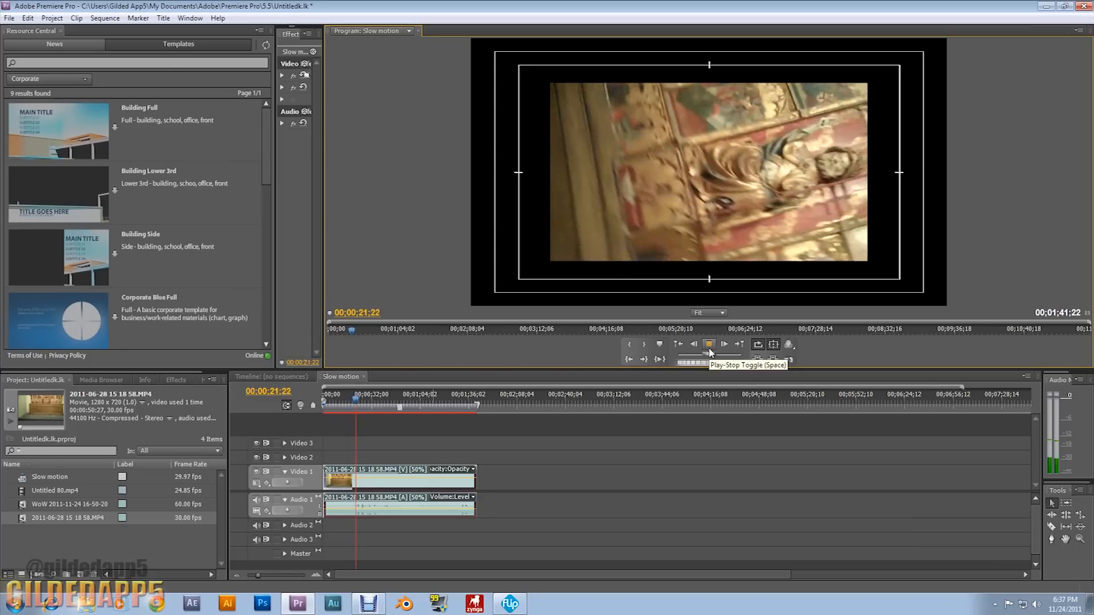
{"action": "left_click", "coordinate": [709, 344]}
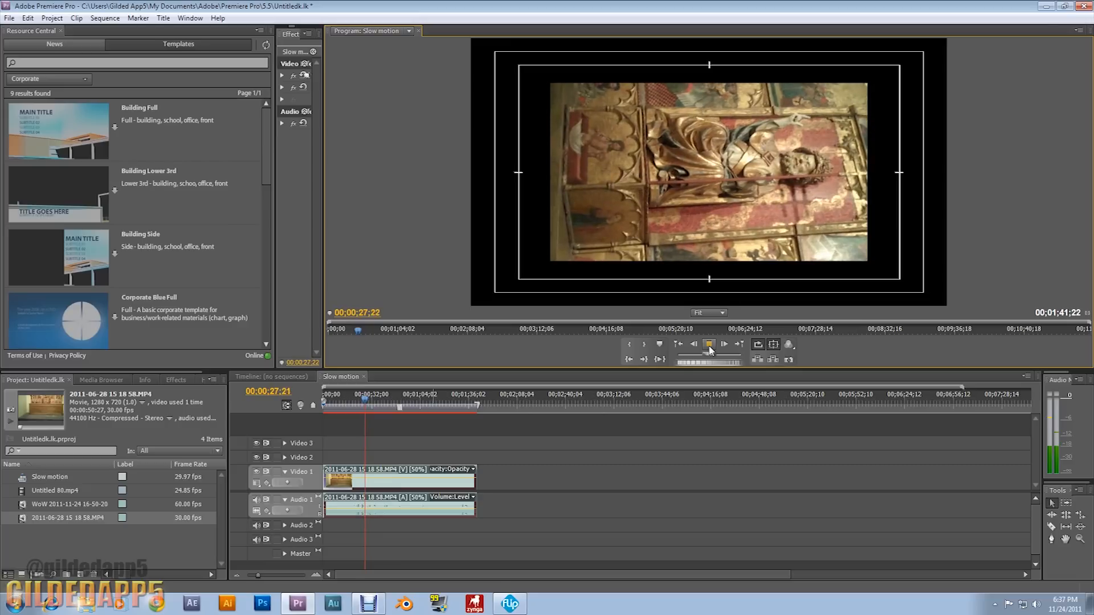
{"action": "left_click", "coordinate": [709, 344]}
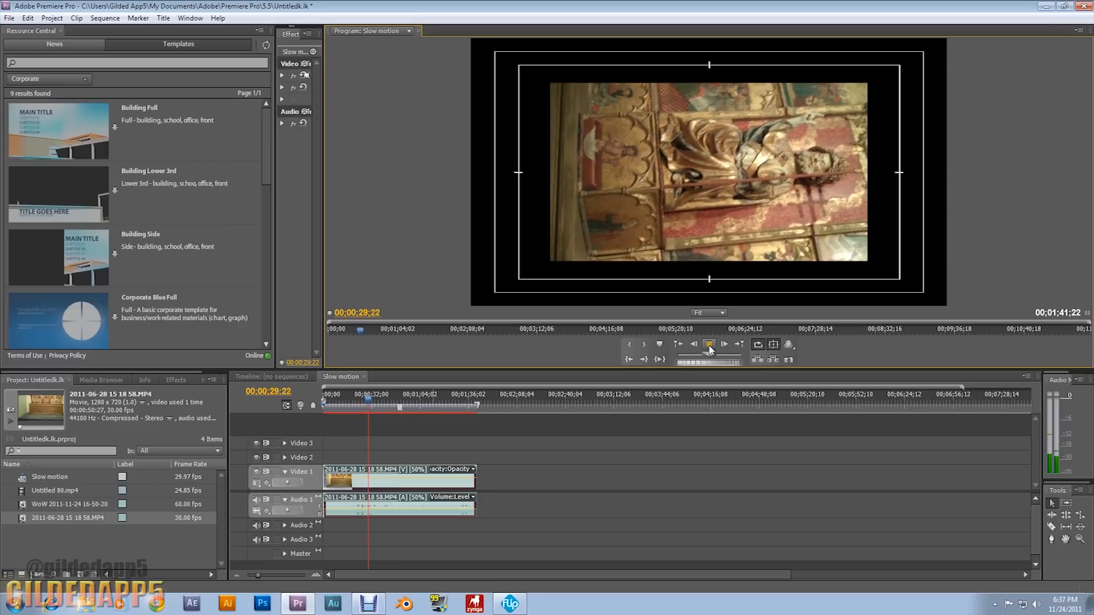
{"action": "left_click", "coordinate": [709, 344]}
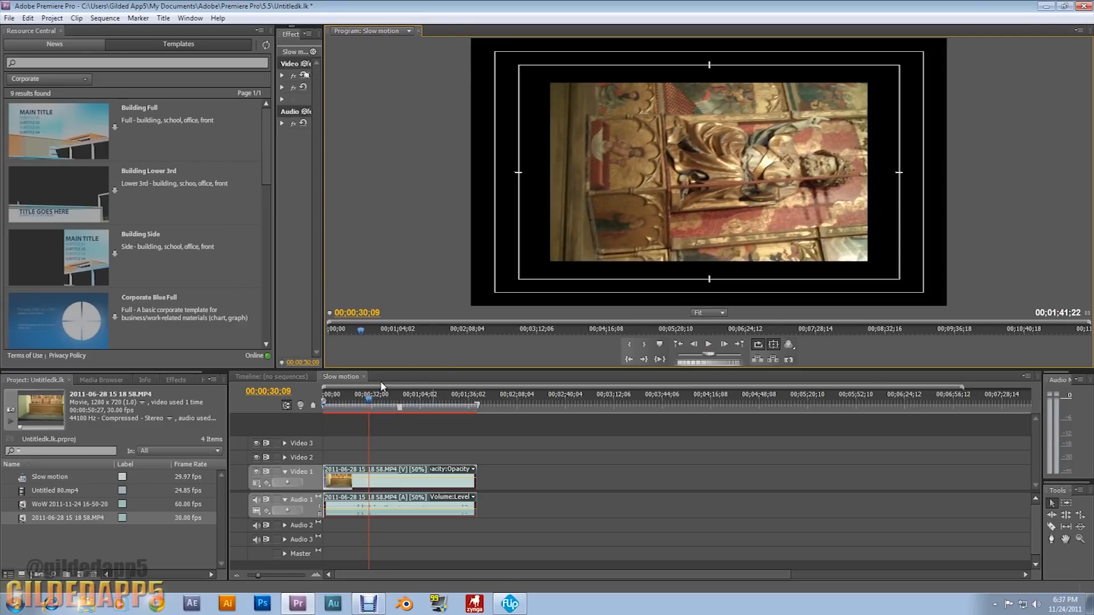
{"action": "mouse_move", "coordinate": [385, 383]}
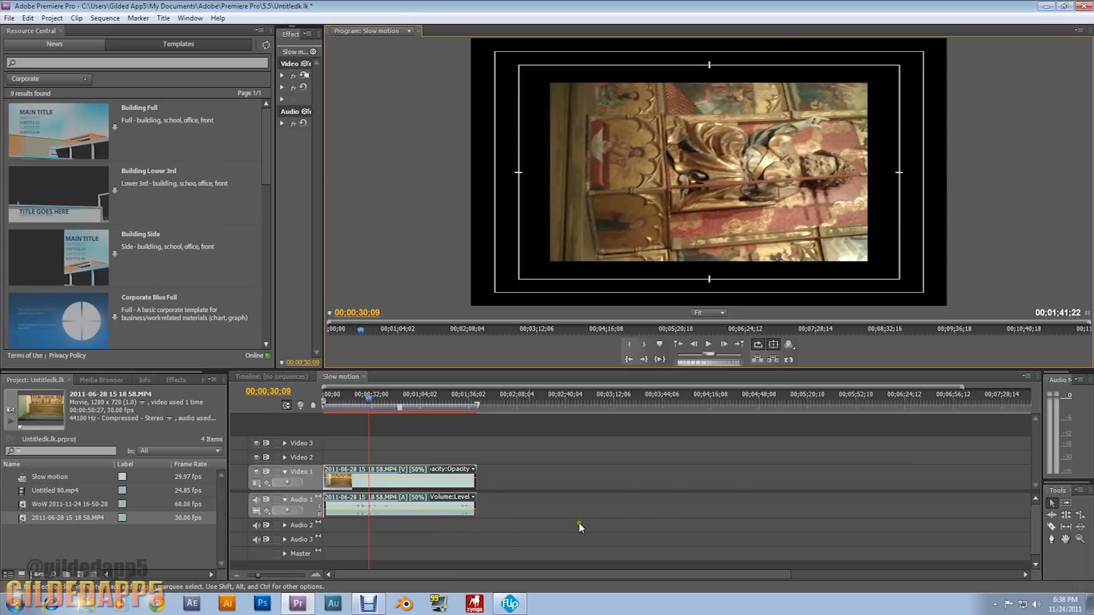
{"action": "mouse_move", "coordinate": [490, 522]}
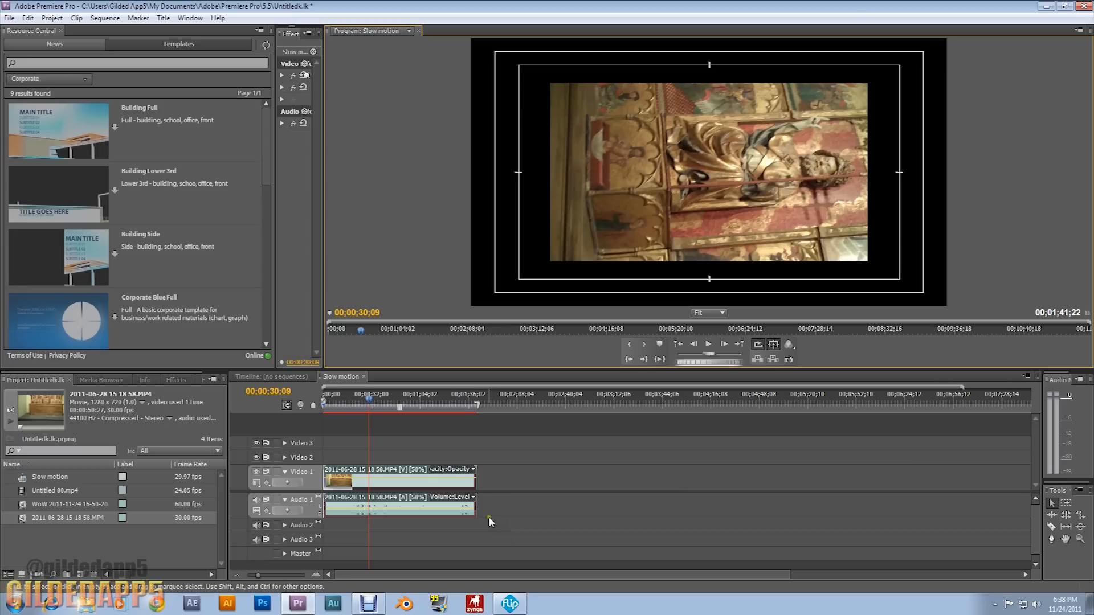
{"action": "mouse_move", "coordinate": [493, 540]}
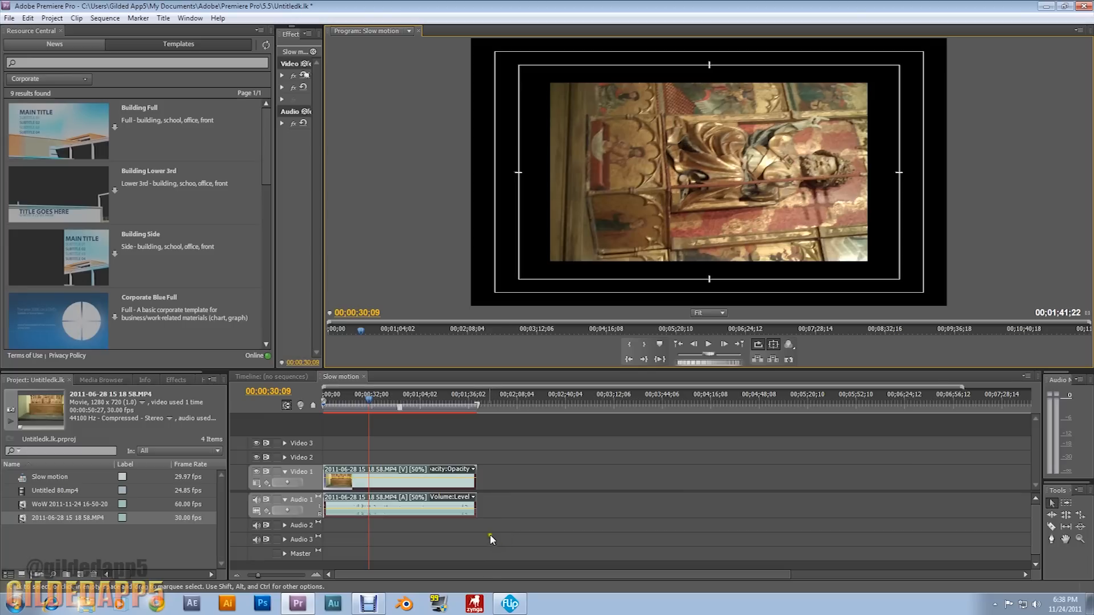
{"action": "mouse_move", "coordinate": [497, 552]}
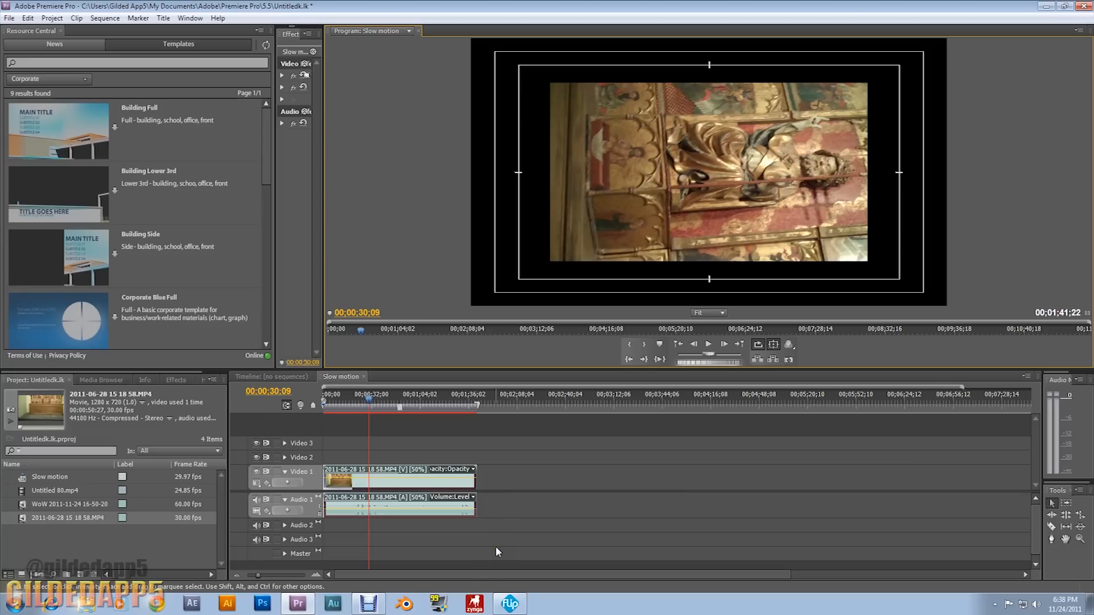
{"action": "mouse_move", "coordinate": [380, 599]}
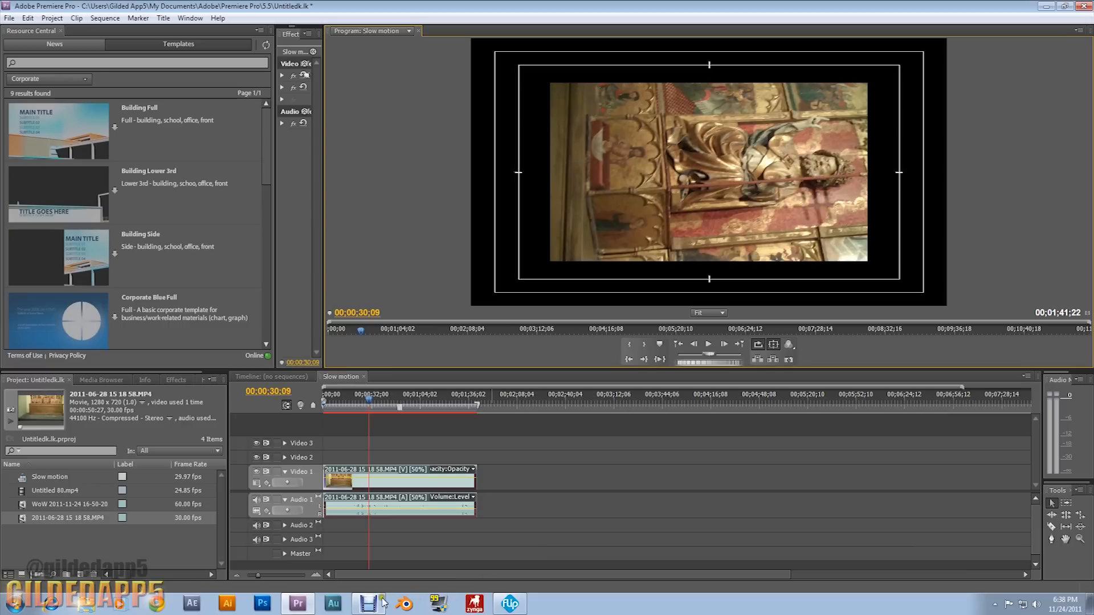